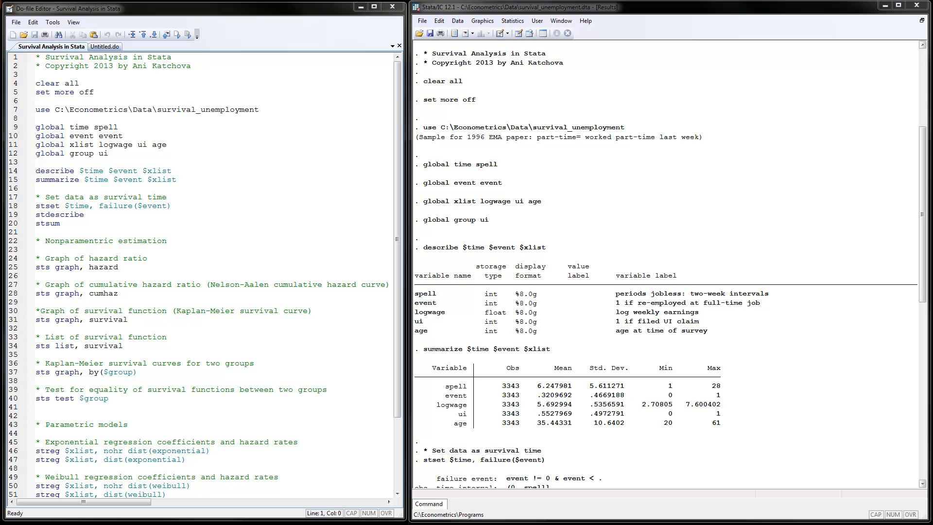
mouse_move(517, 51)
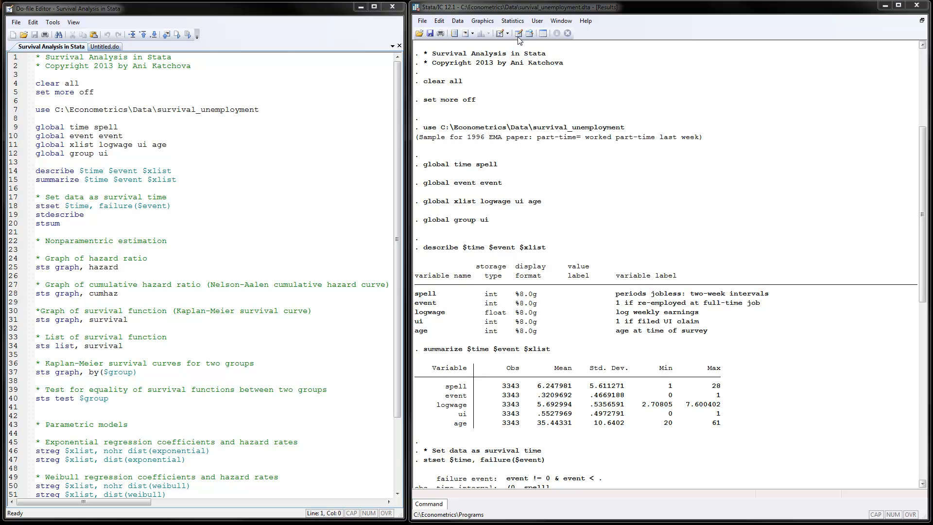
View the survival_unemployment observations in the Data Editor to inspect spell, event, ui and logwage
click(513, 33)
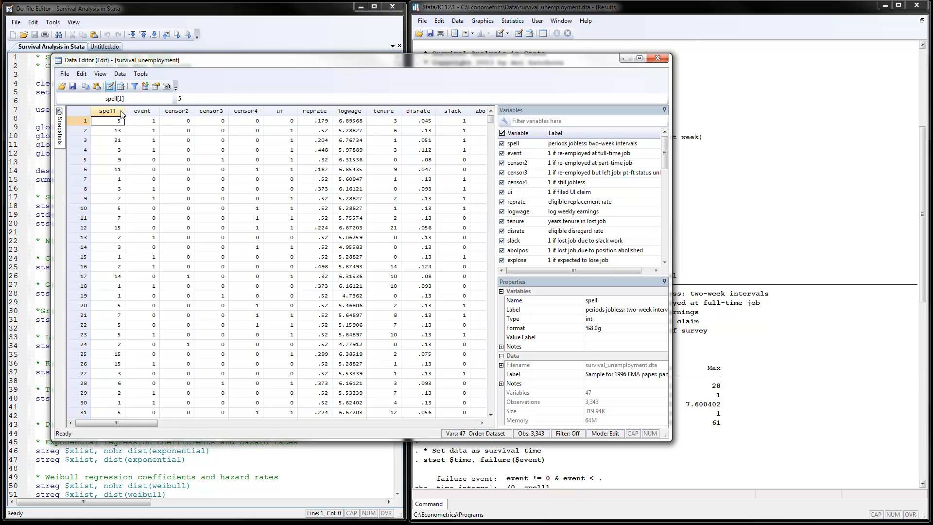
mouse_move(115, 169)
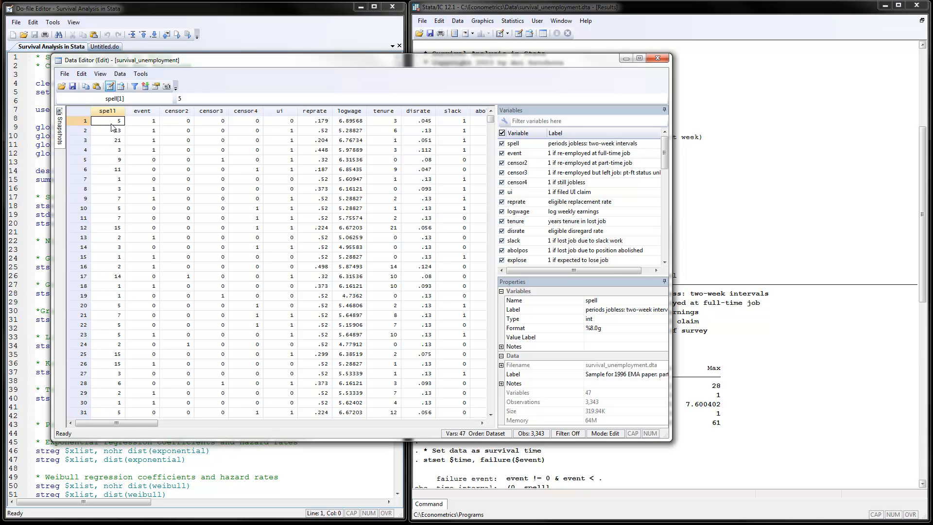
mouse_move(111, 128)
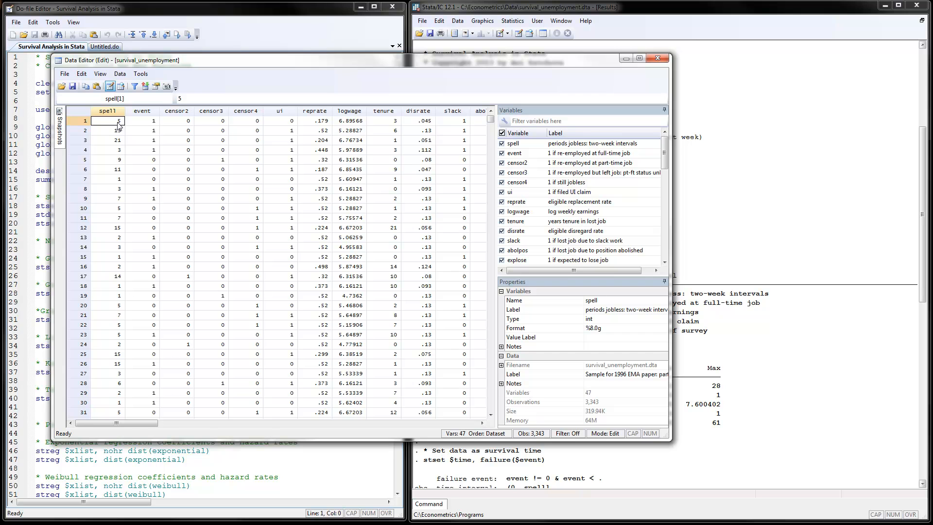
mouse_move(116, 157)
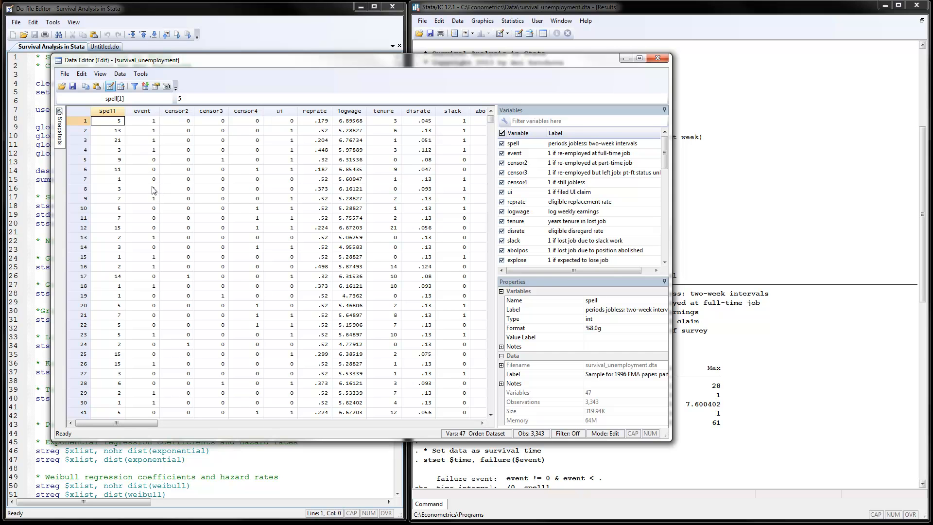
mouse_move(159, 125)
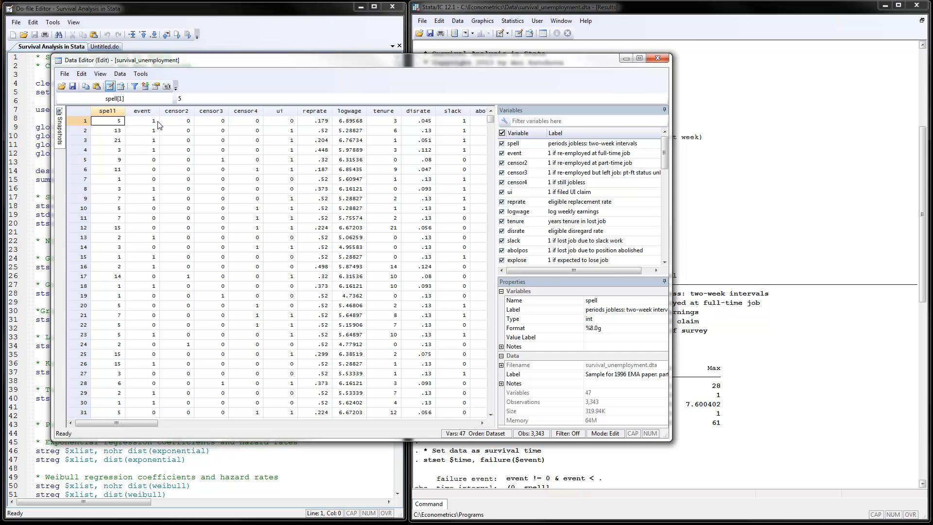
mouse_move(157, 150)
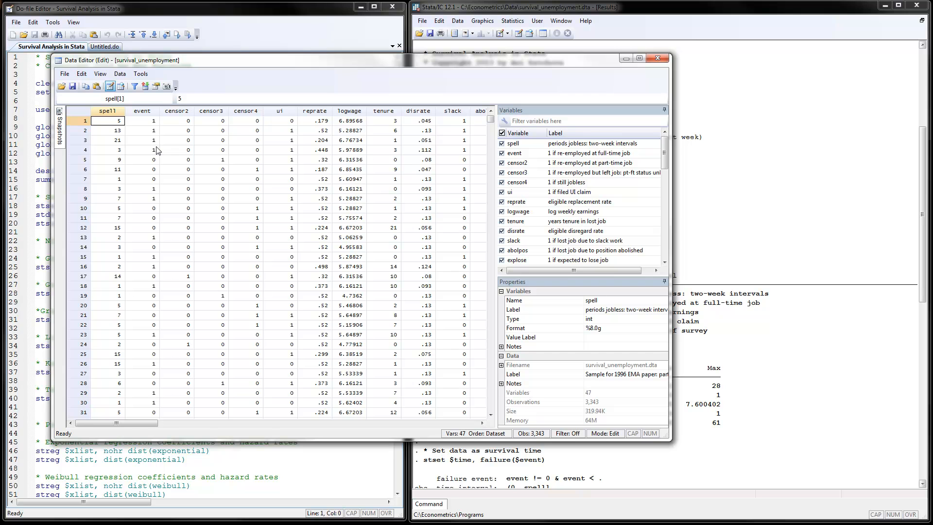
mouse_move(155, 173)
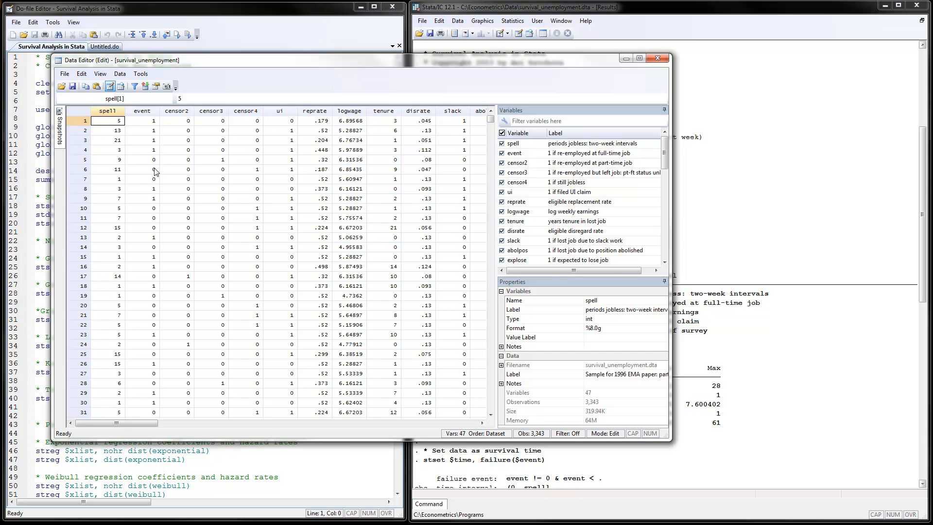
mouse_move(152, 245)
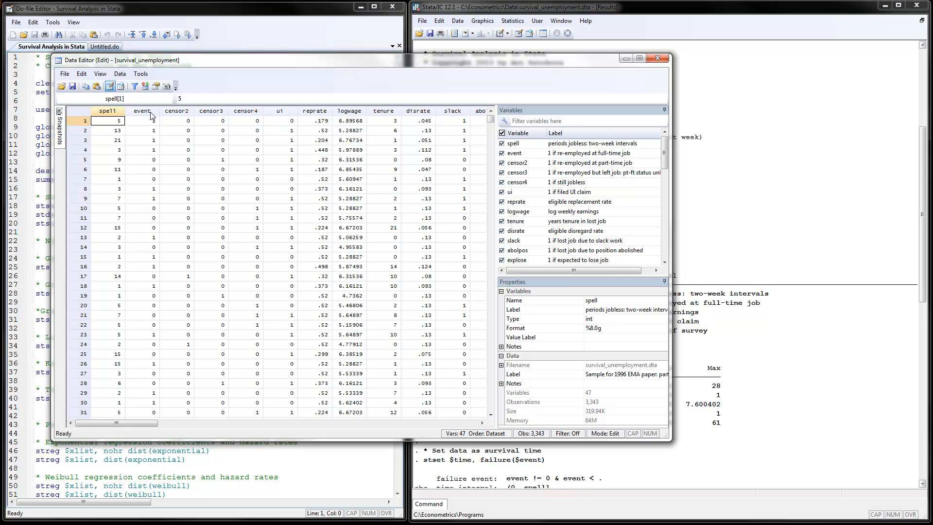
mouse_move(269, 134)
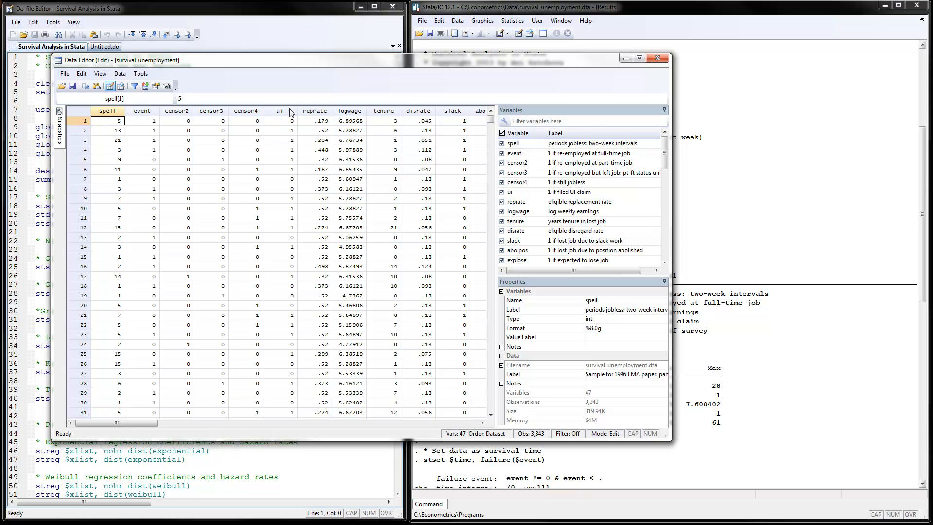
mouse_move(287, 155)
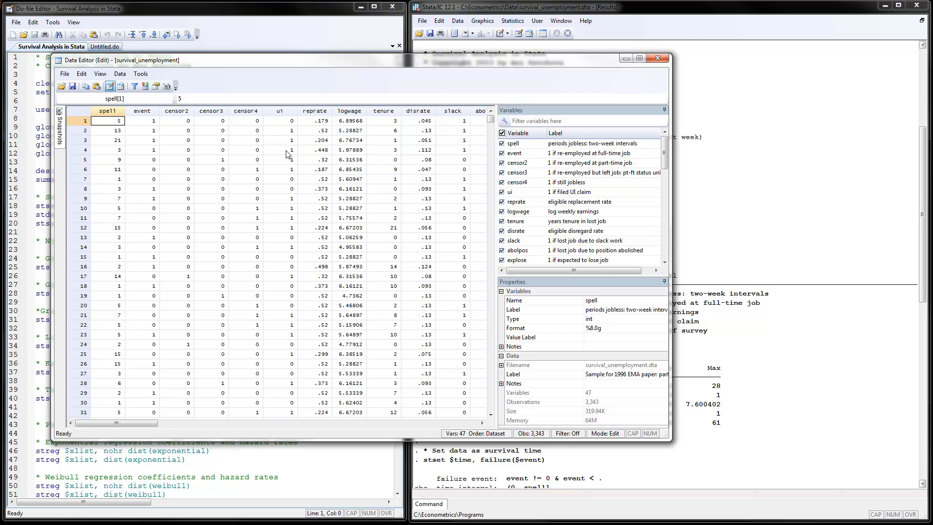
mouse_move(360, 120)
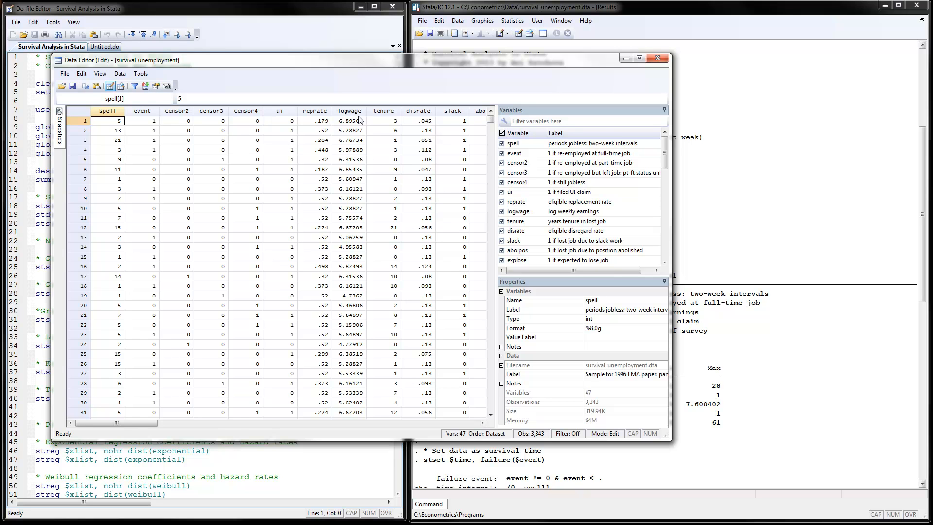
mouse_move(317, 366)
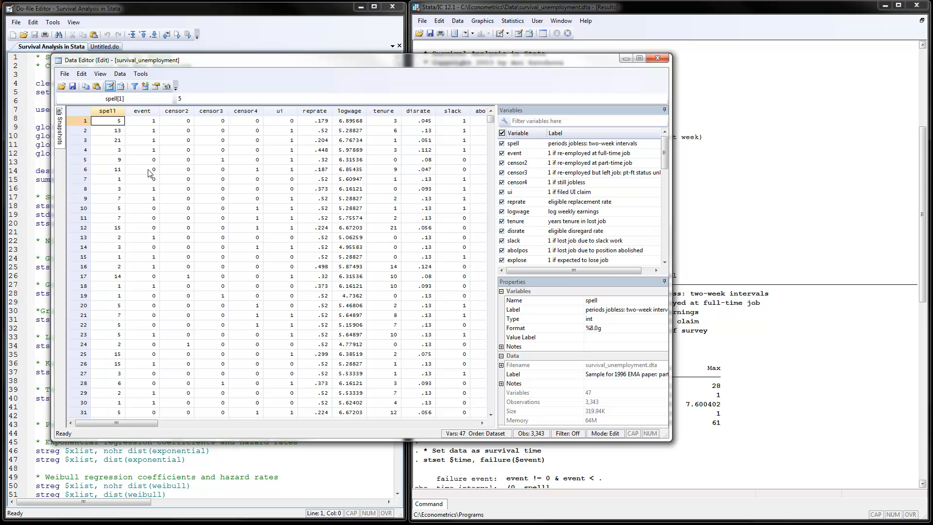
mouse_move(664, 57)
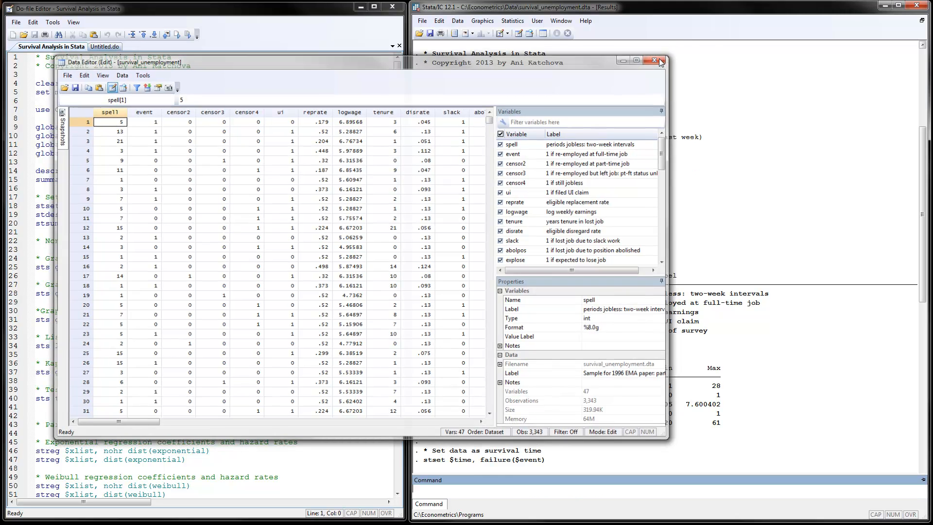
Close the Data Editor and highlight the global macros: time = spell, group = ui
click(659, 62)
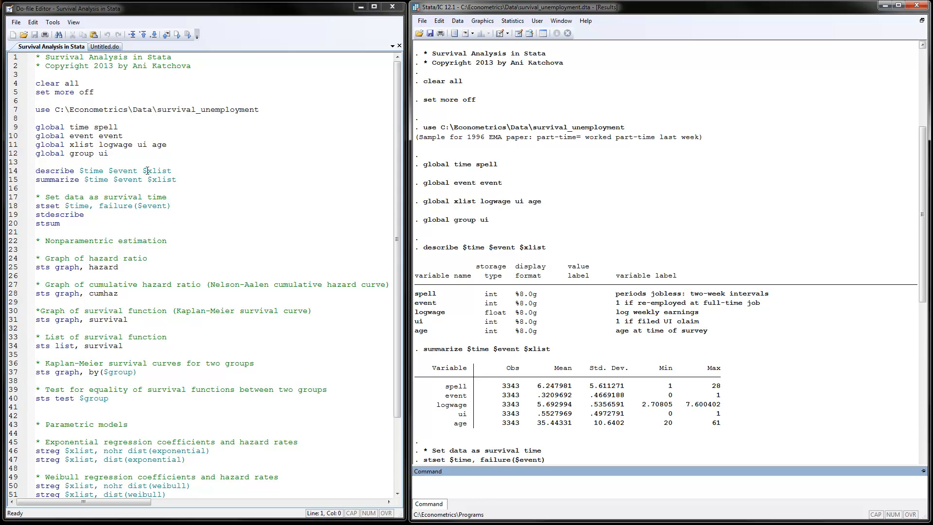
mouse_move(64, 131)
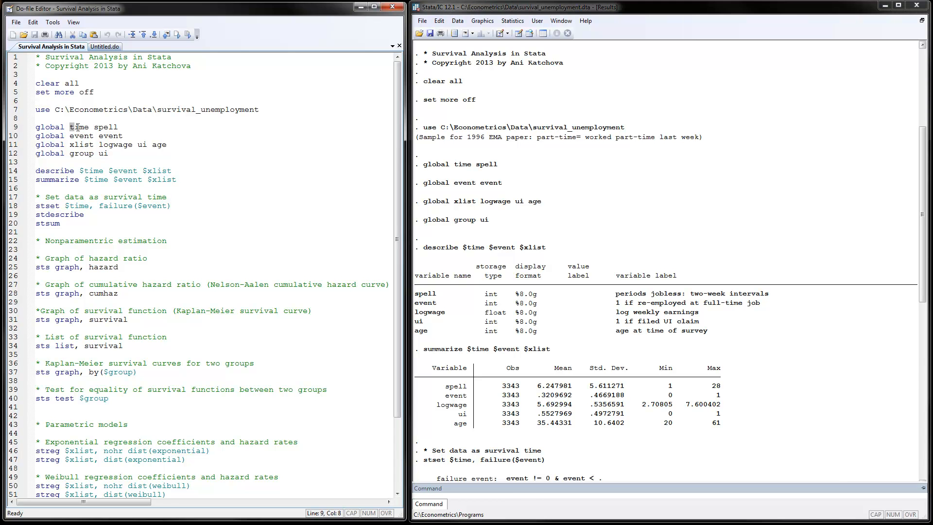
double_click(77, 126)
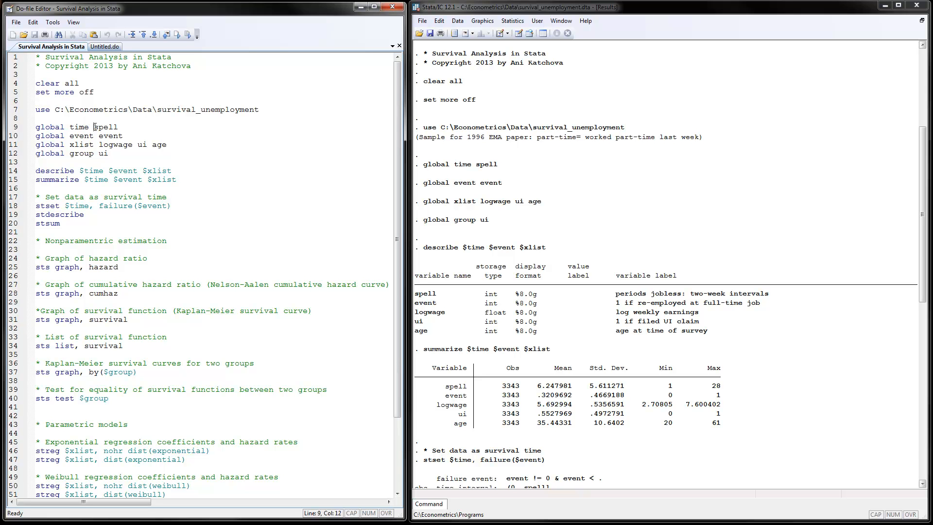
double_click(106, 126)
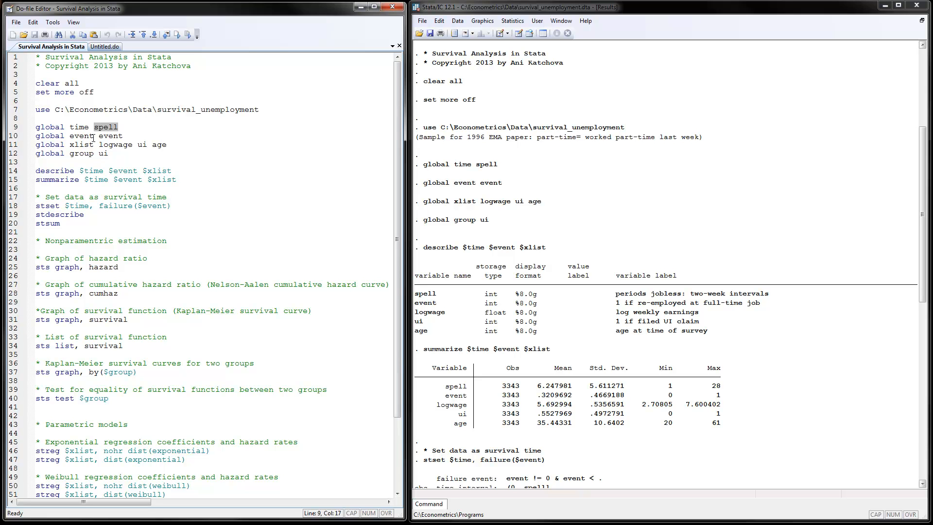
double_click(111, 137)
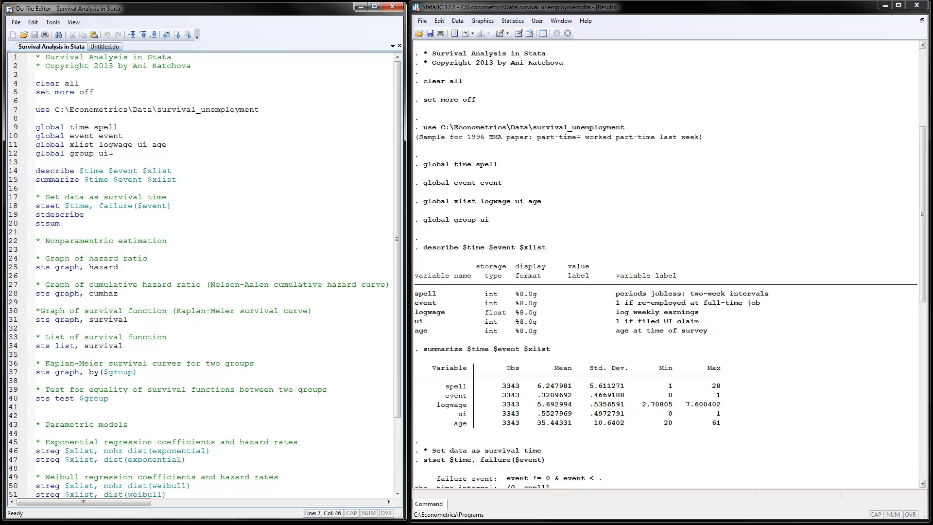
double_click(105, 126)
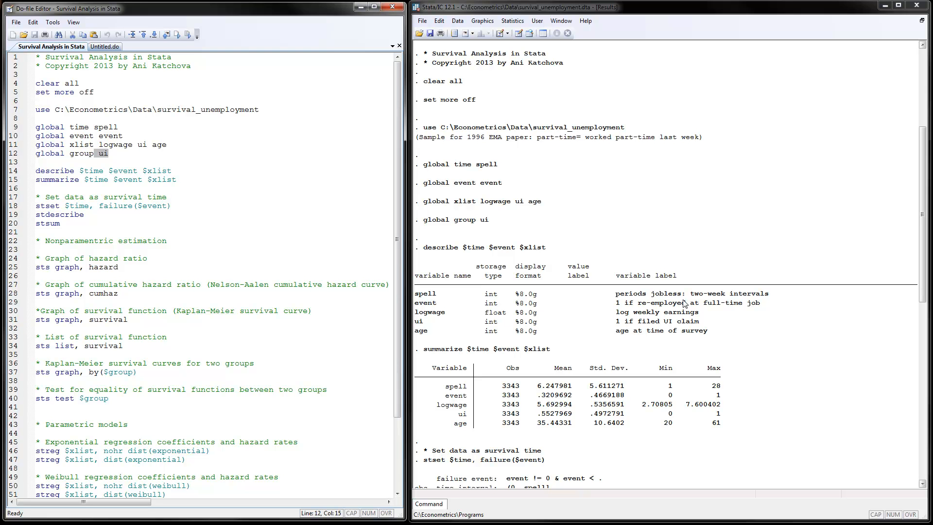
mouse_move(731, 304)
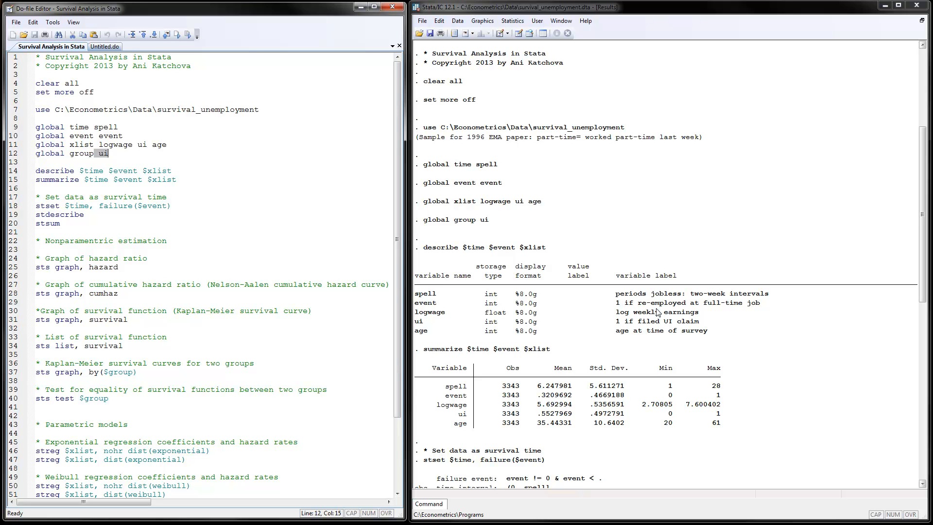
mouse_move(658, 324)
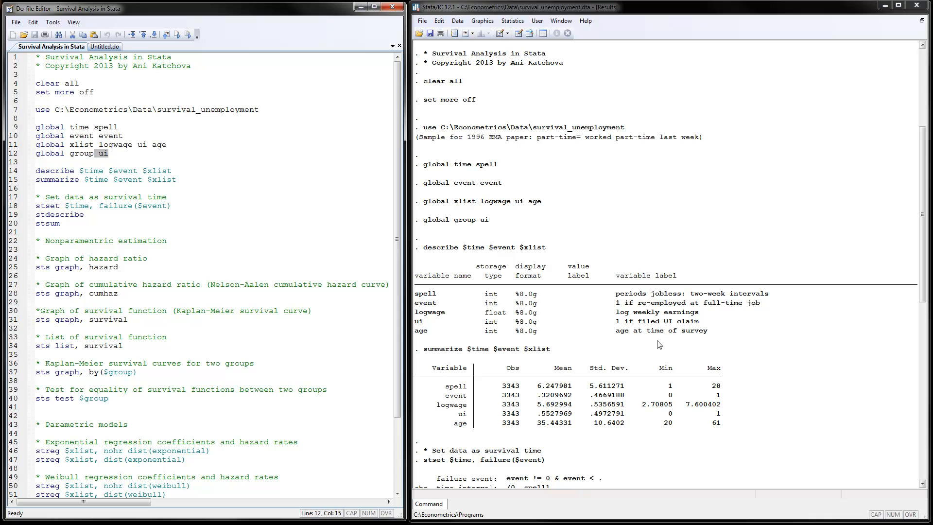
mouse_move(658, 346)
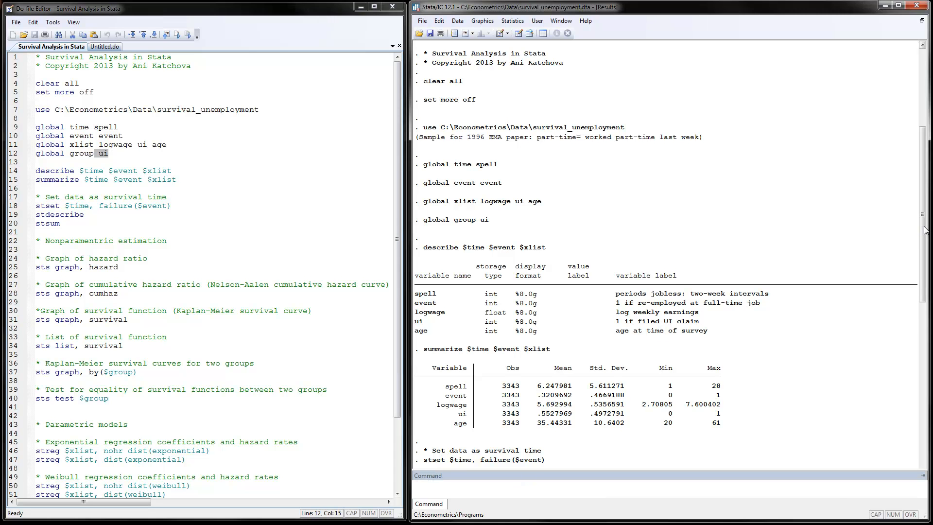
scroll(down, 3)
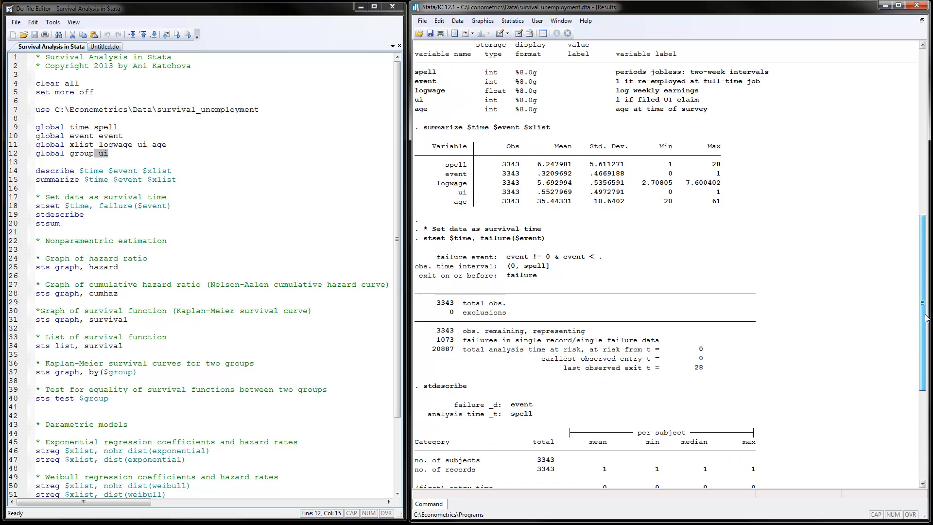
scroll(down, 3)
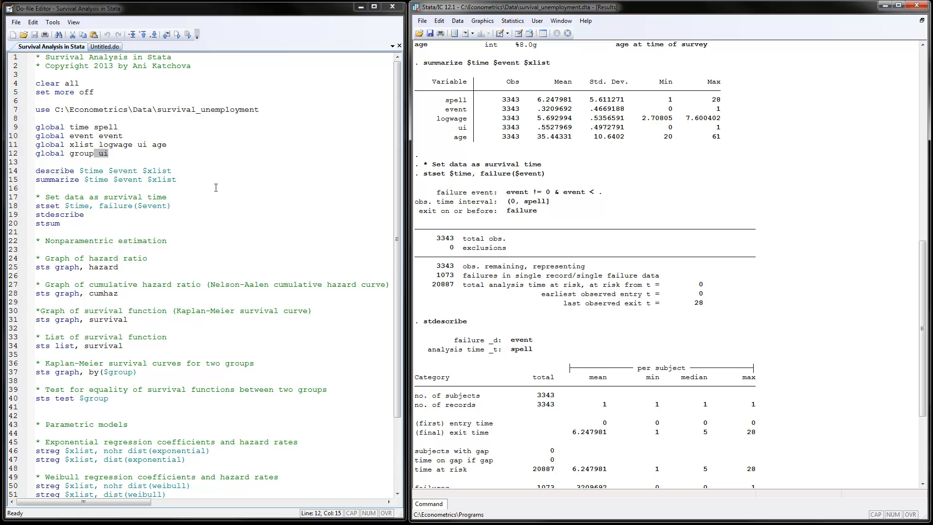
mouse_move(128, 217)
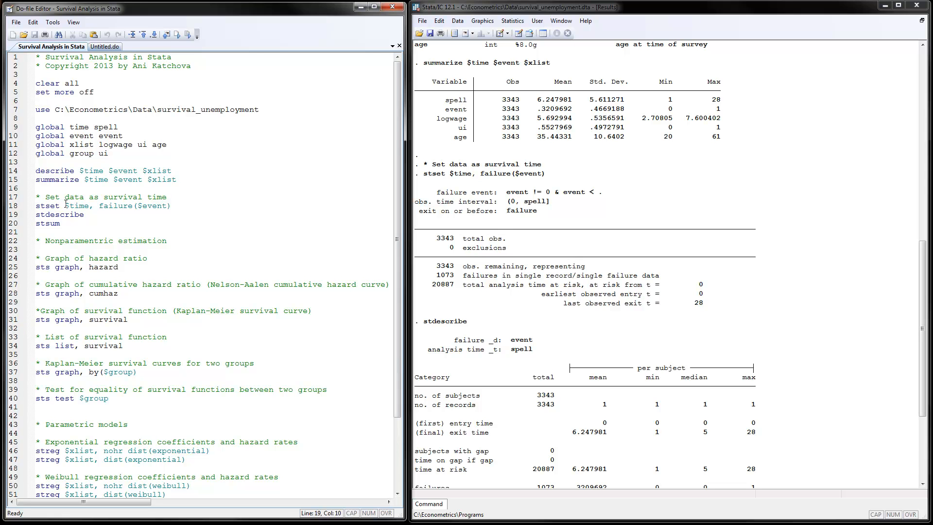
double_click(74, 205)
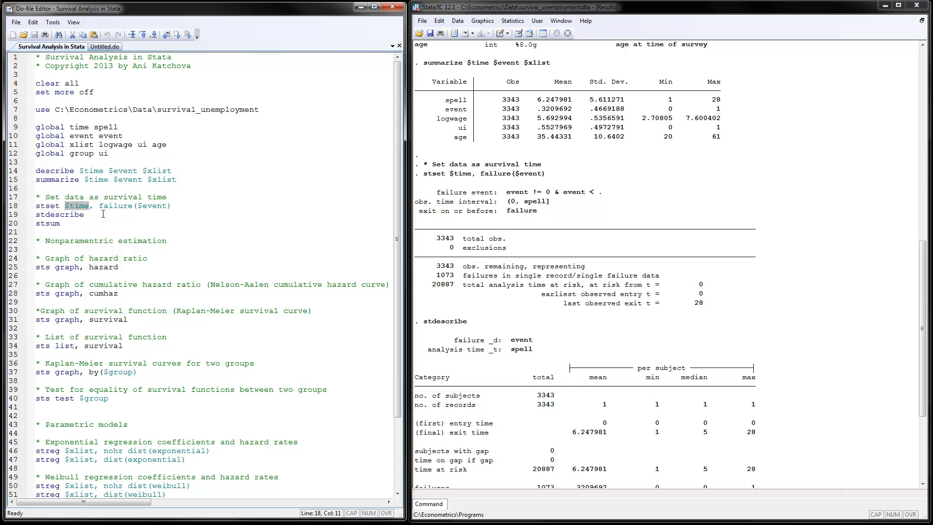
mouse_move(140, 205)
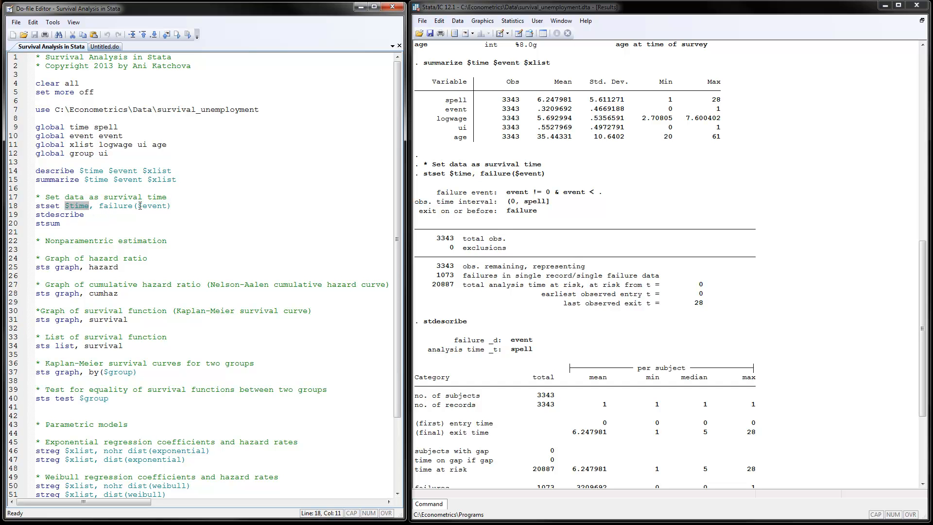
double_click(150, 205)
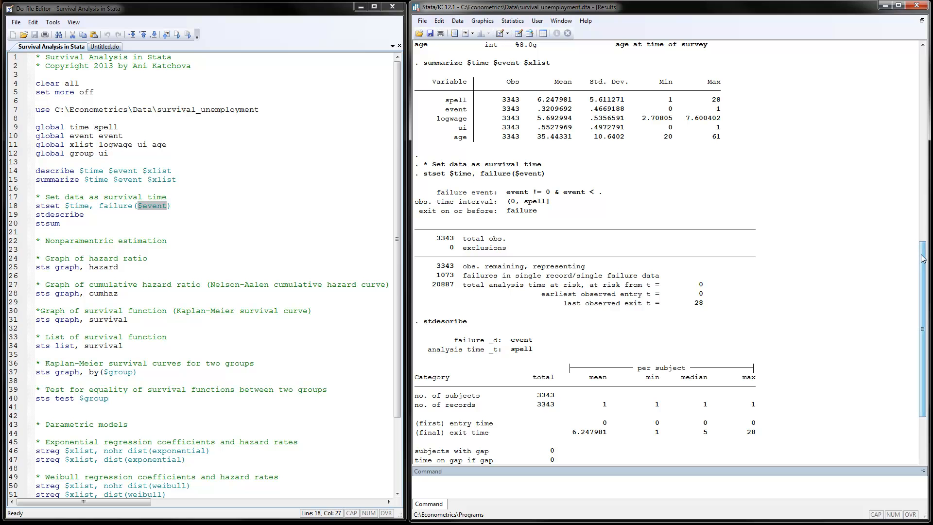
scroll(down, 3)
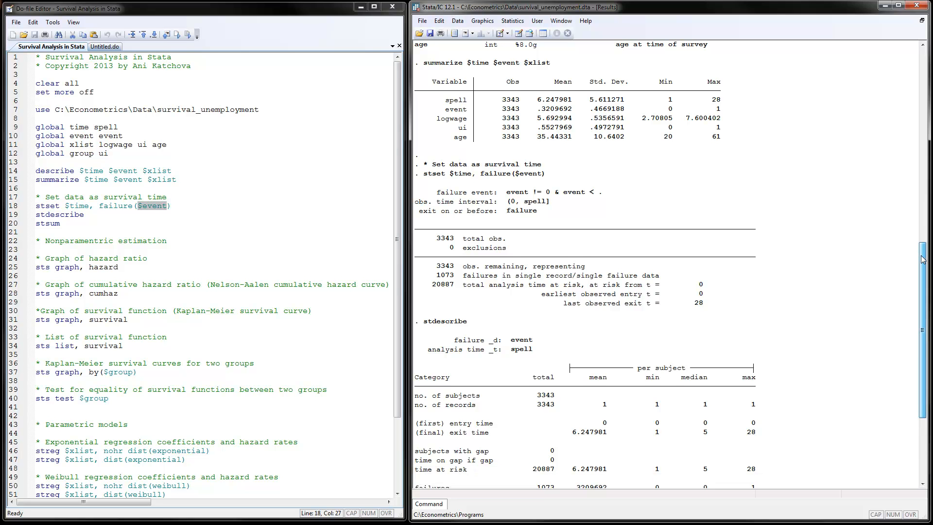
scroll(down, 3)
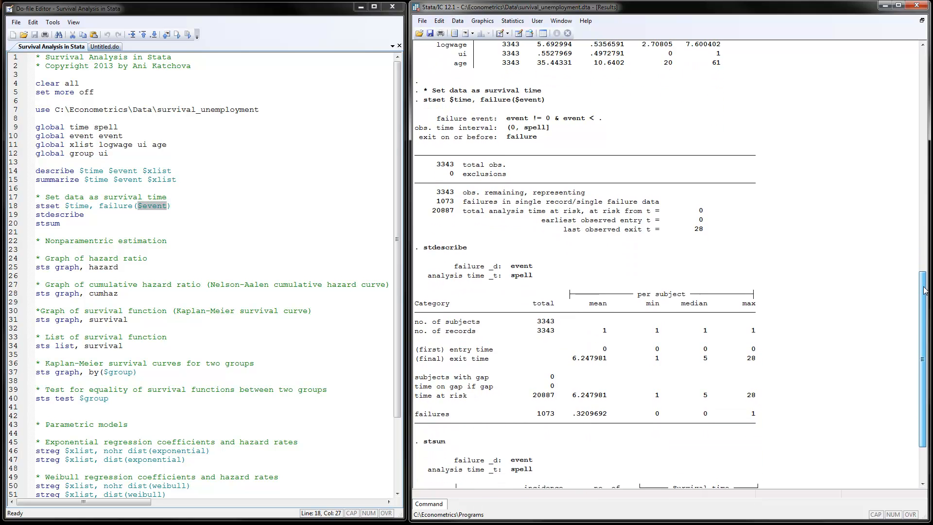
scroll(down, 3)
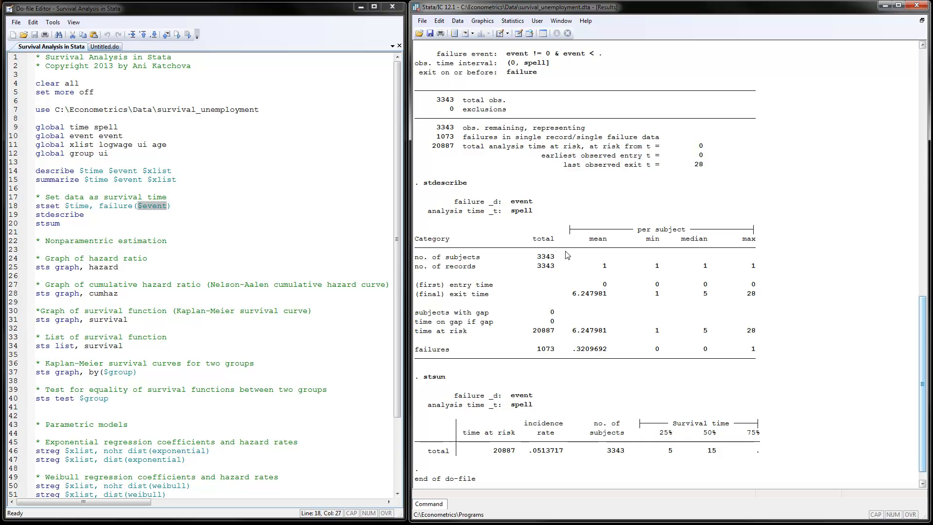
mouse_move(550, 260)
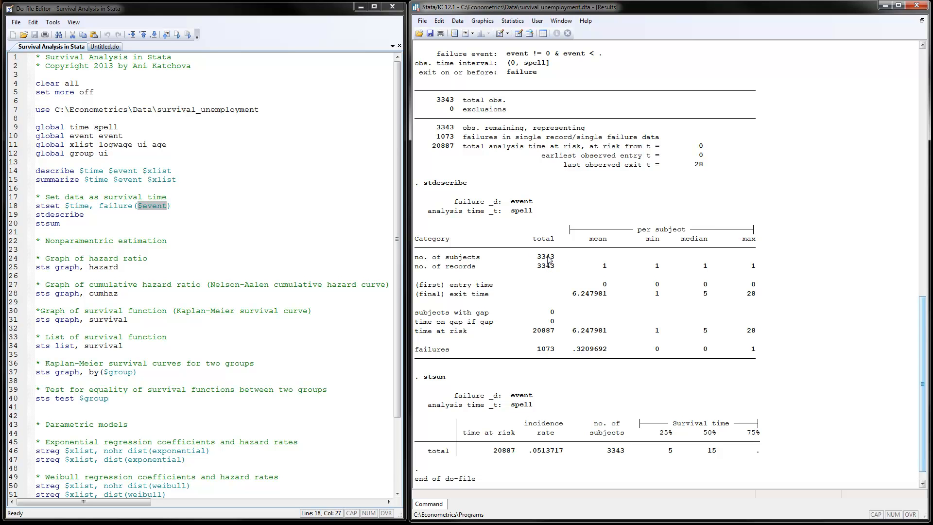
mouse_move(560, 342)
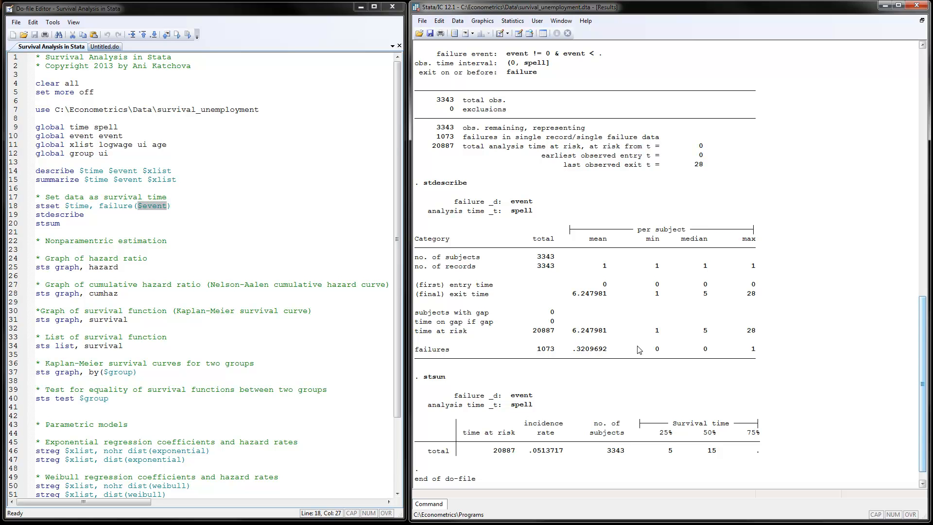
mouse_move(661, 333)
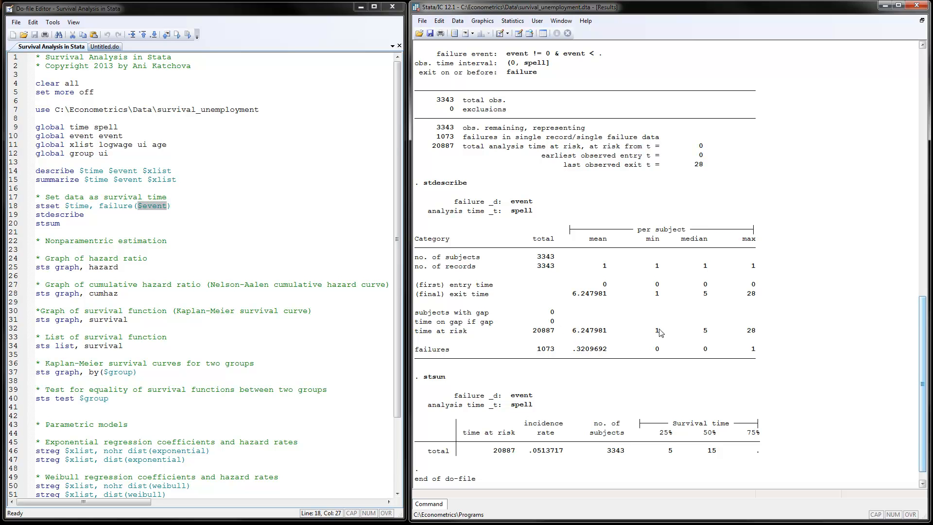
mouse_move(751, 342)
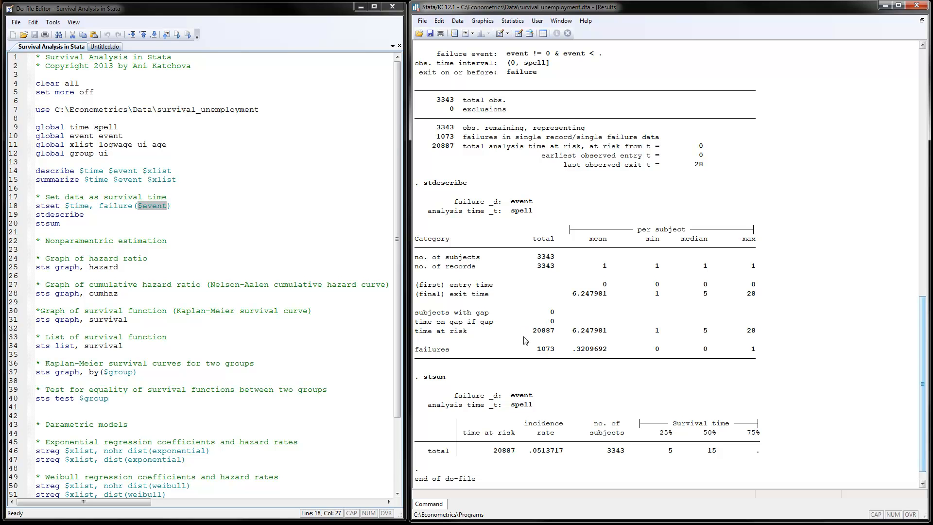
mouse_move(572, 337)
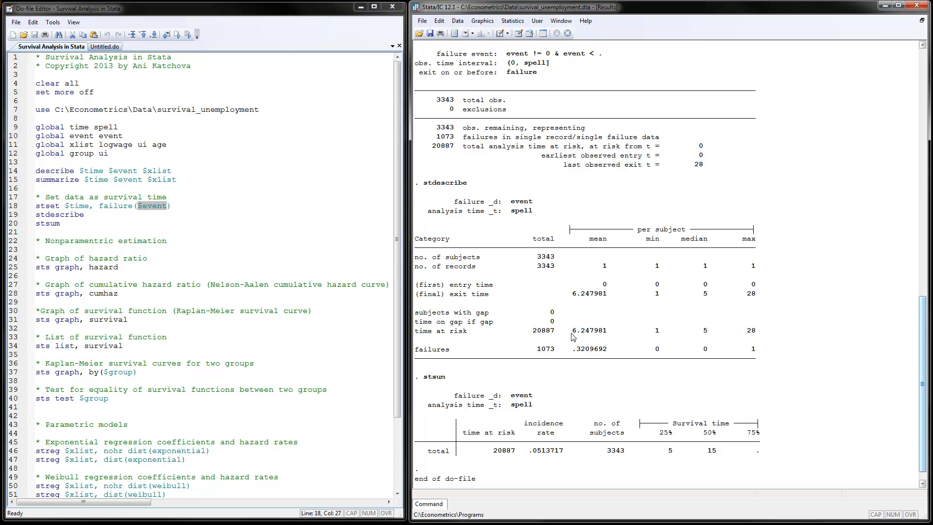
mouse_move(554, 358)
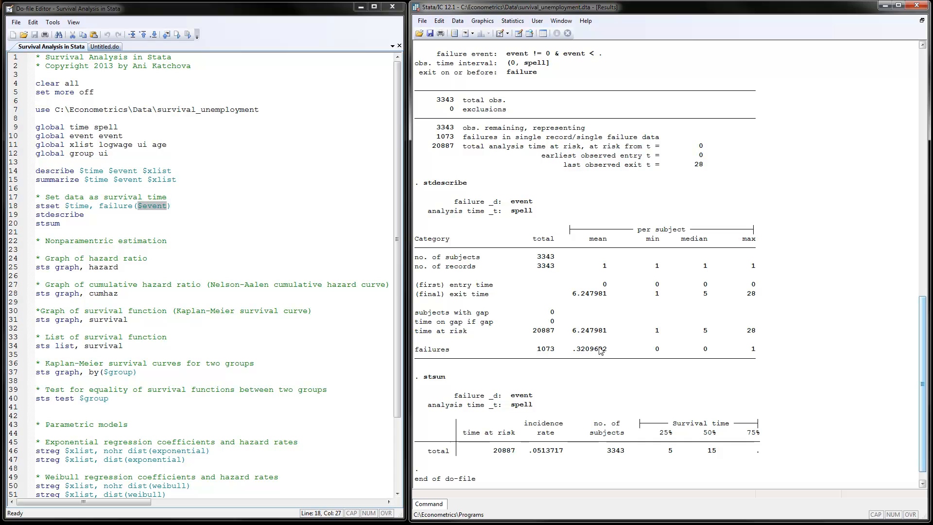
mouse_move(600, 351)
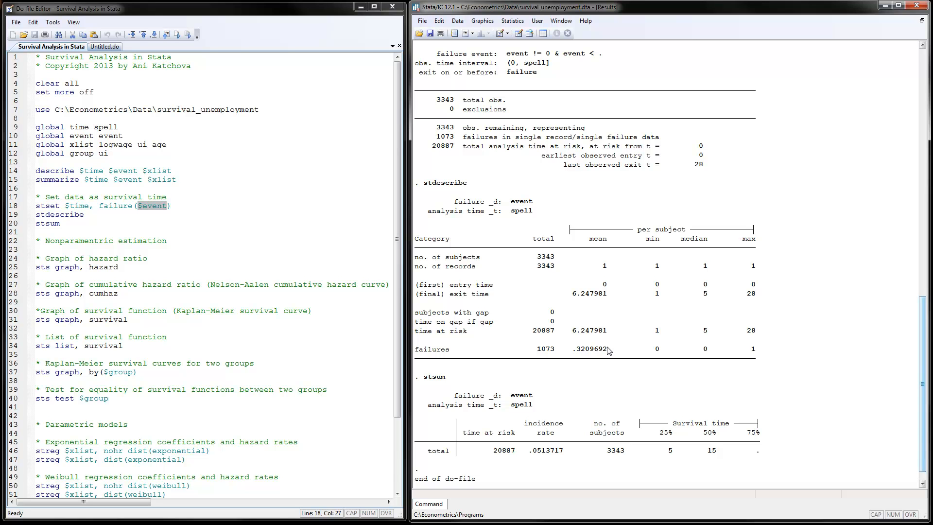
mouse_move(511, 466)
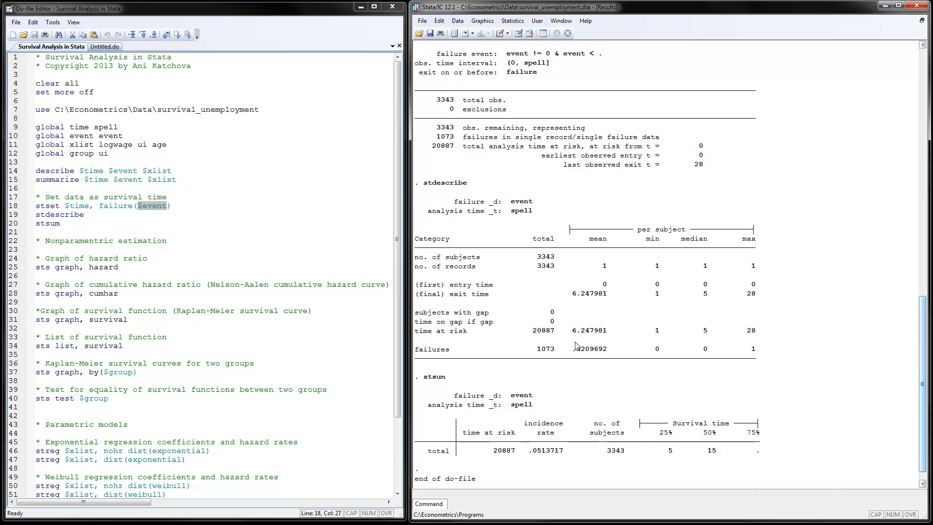
mouse_move(541, 436)
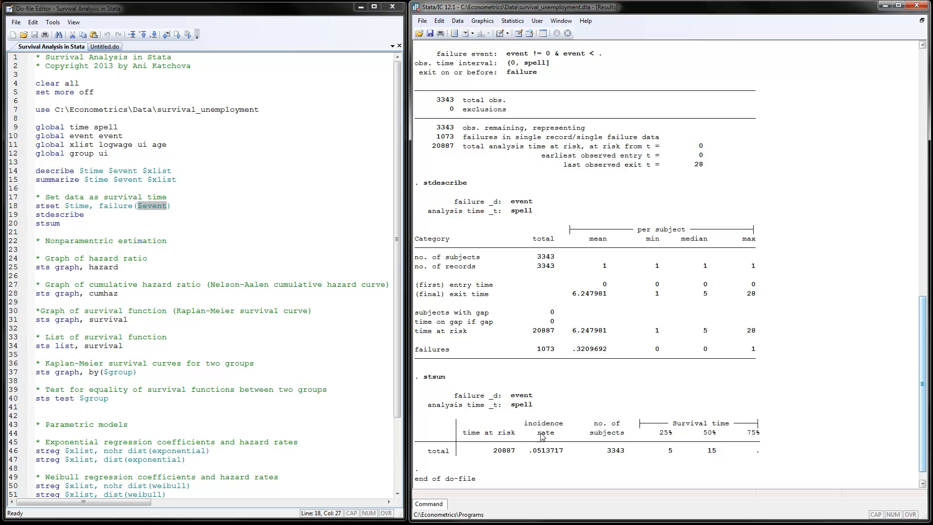
mouse_move(539, 457)
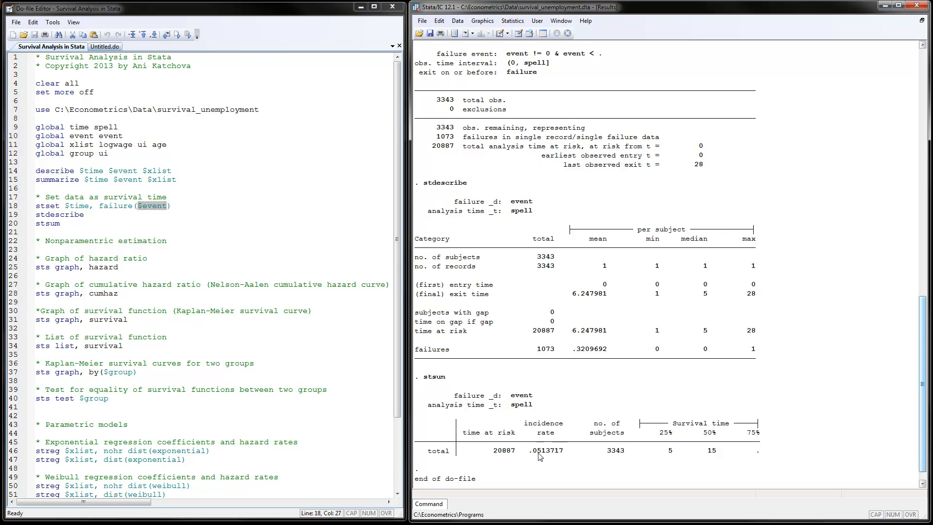
mouse_move(561, 454)
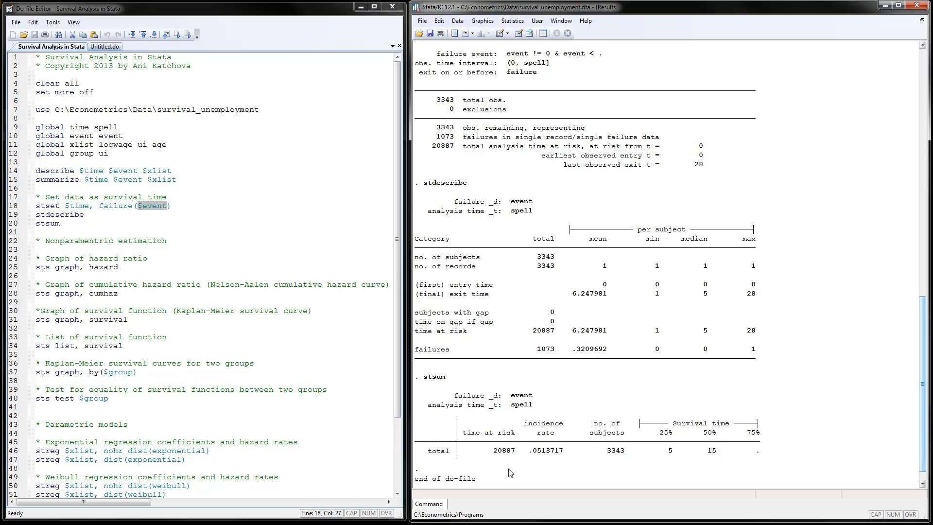
mouse_move(526, 467)
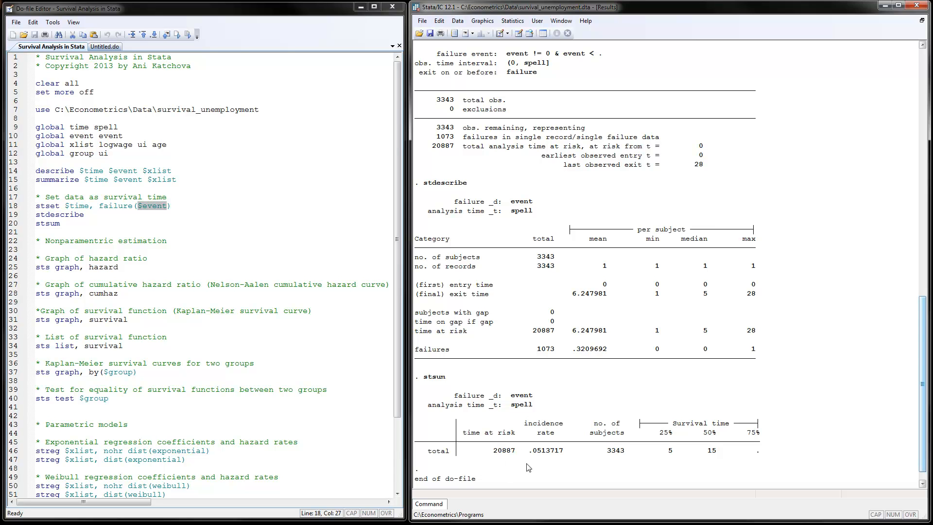
mouse_move(558, 452)
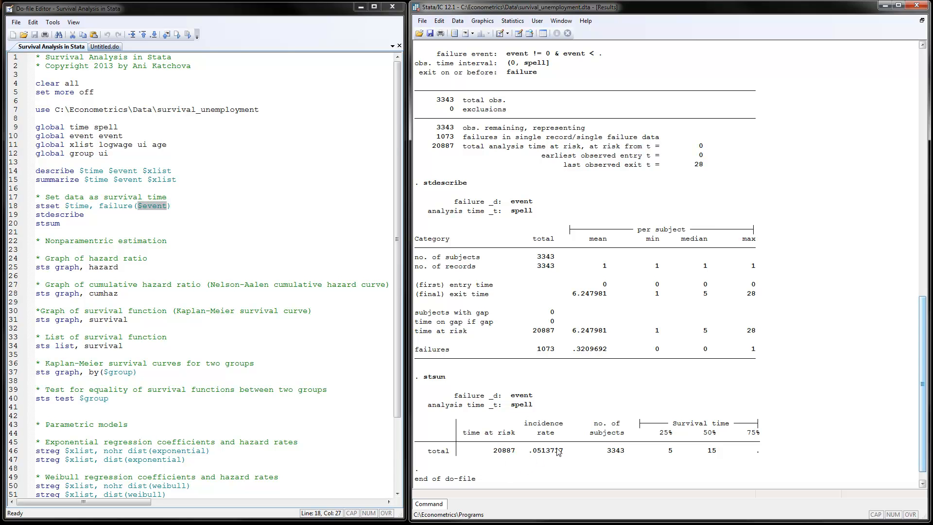
mouse_move(566, 453)
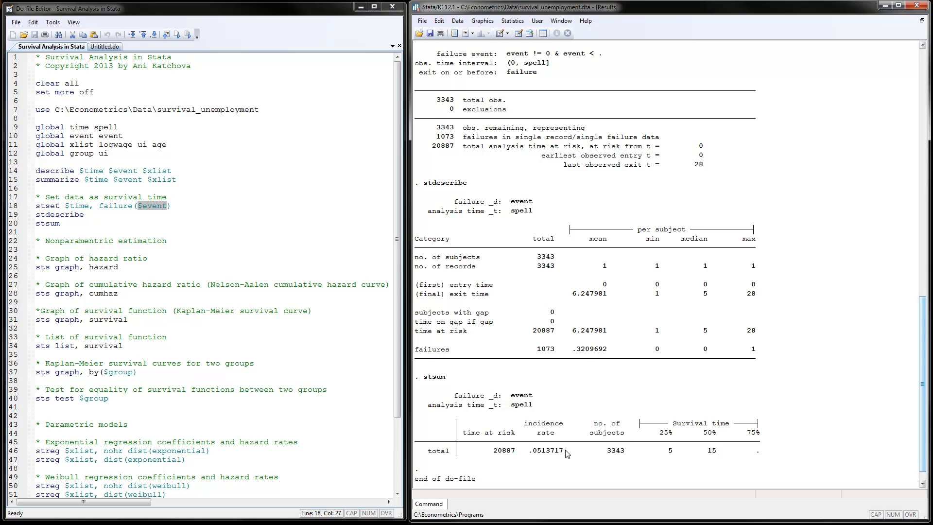
mouse_move(802, 303)
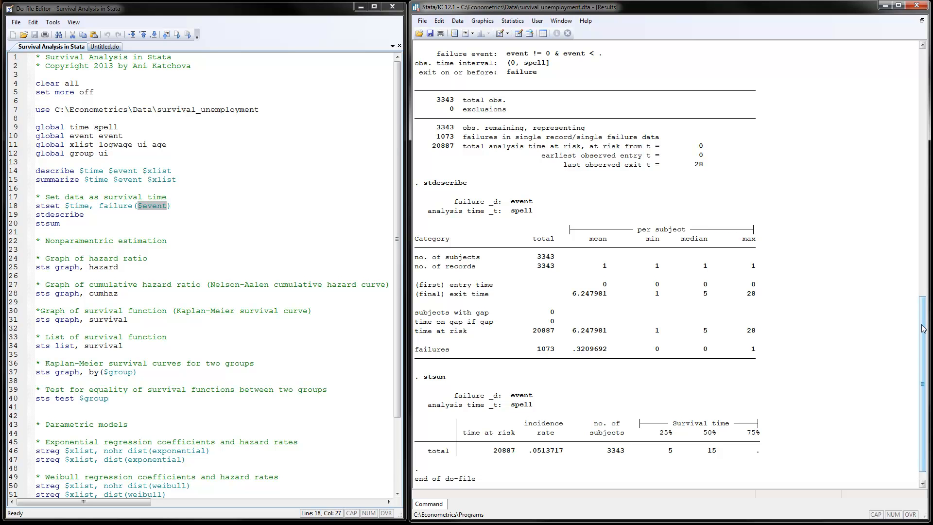
mouse_move(71, 275)
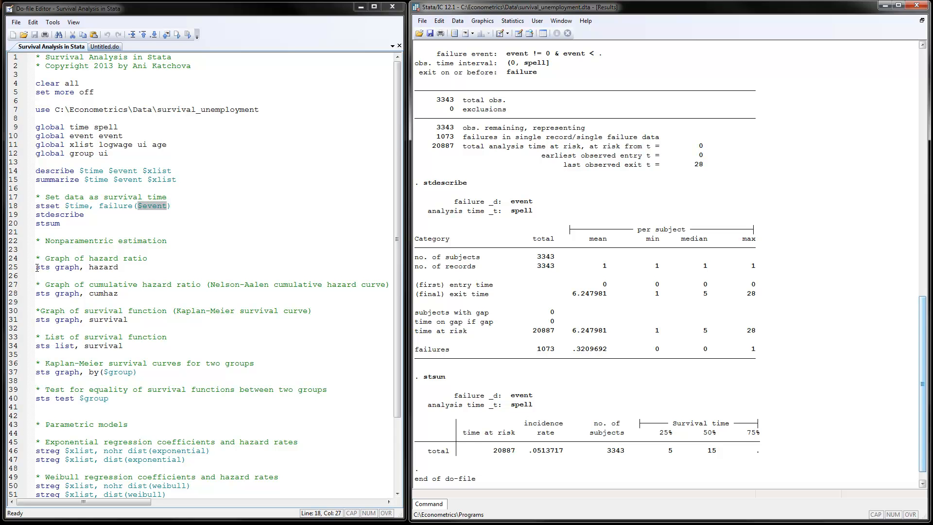
Run only 'sts graph, hazard' to produce the smoothed hazard estimate plot
click(38, 267)
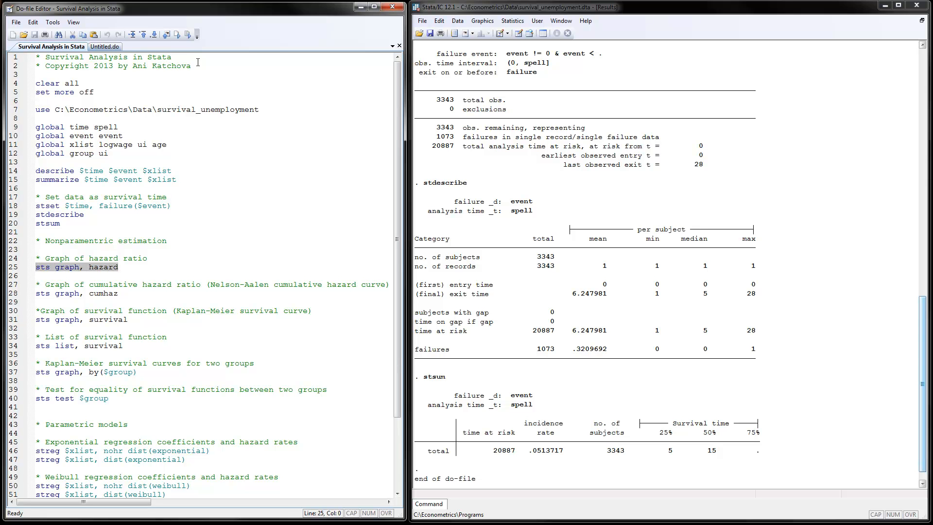
mouse_move(186, 34)
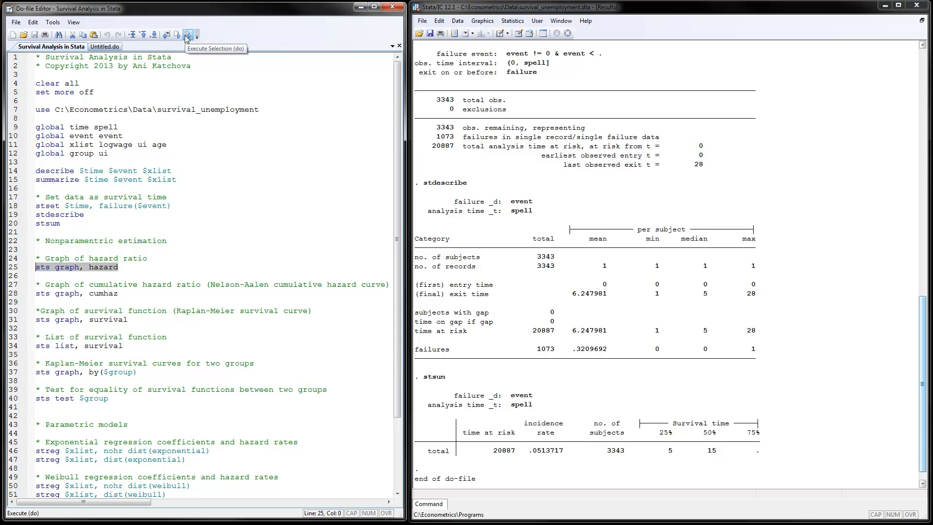
click(186, 34)
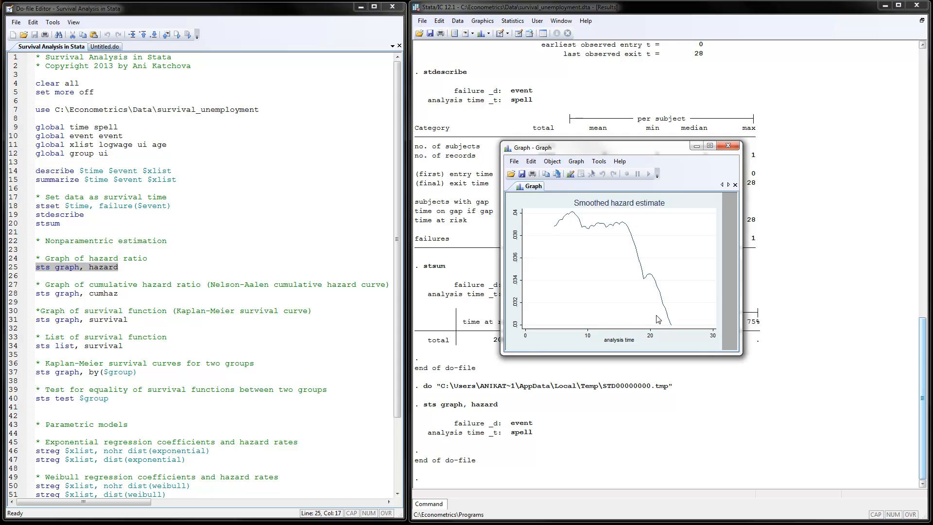
mouse_move(518, 334)
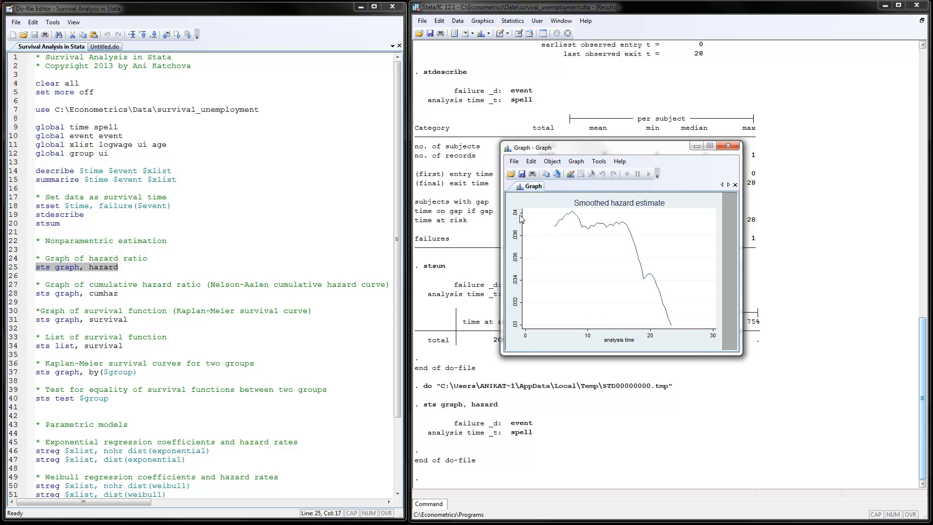
mouse_move(611, 232)
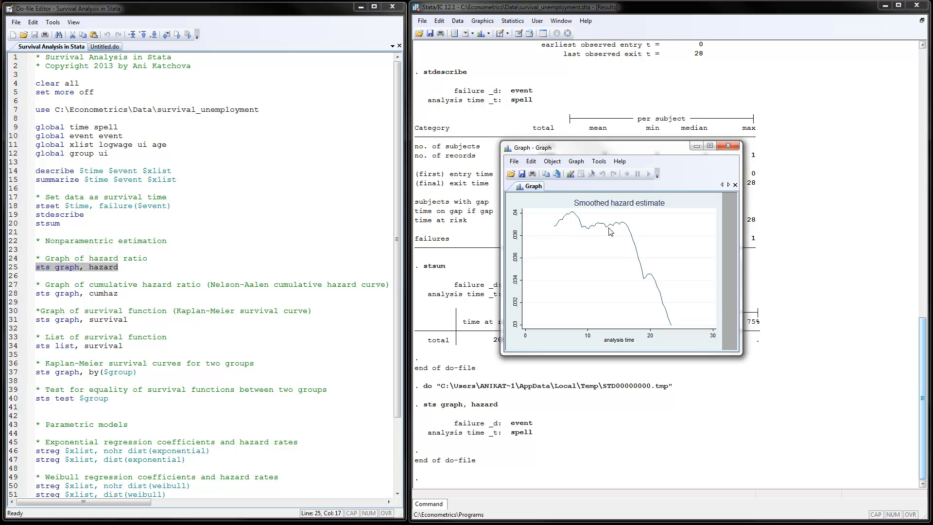
mouse_move(628, 243)
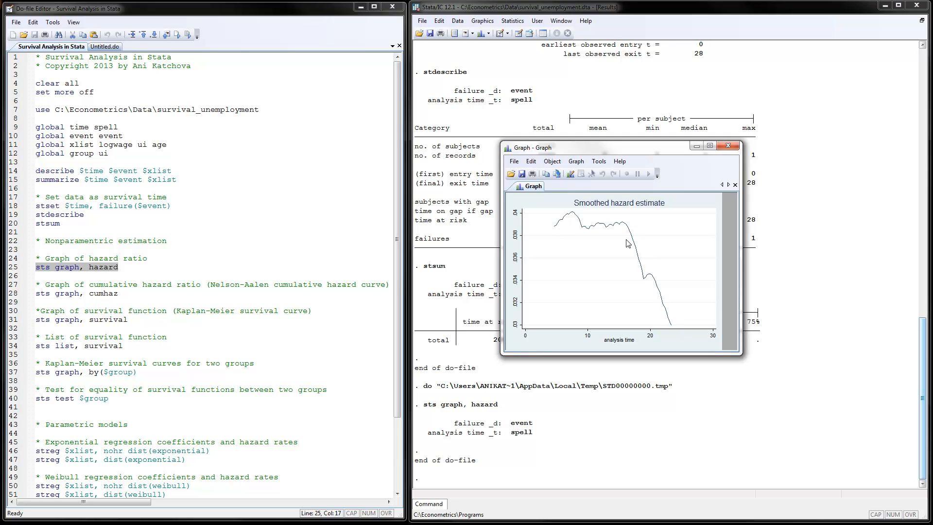
mouse_move(631, 243)
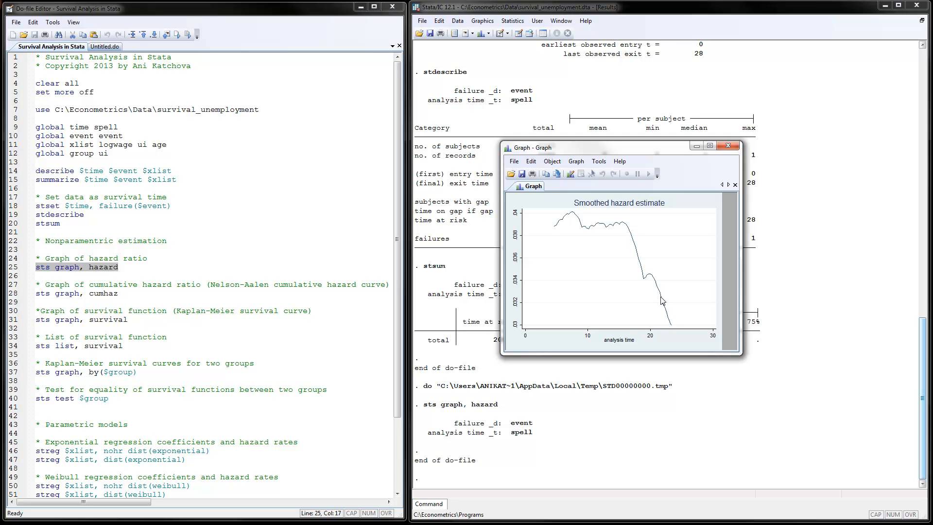
mouse_move(37, 297)
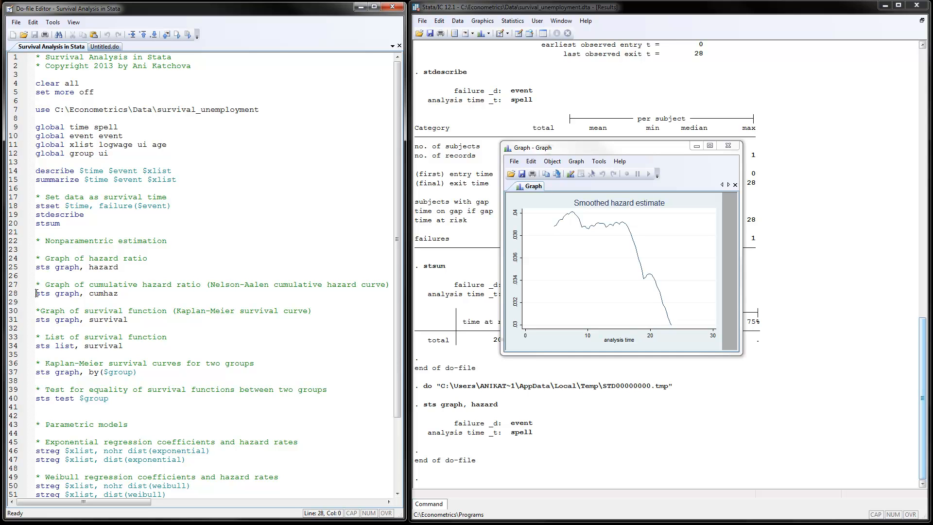
mouse_move(100, 304)
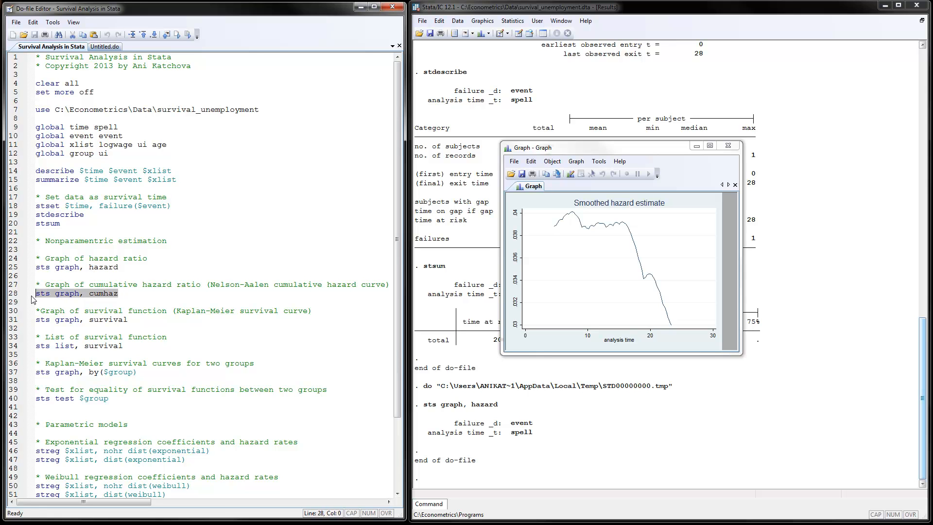
Run 'sts graph, cumhaz' to plot the Nelson-Aalen cumulative hazard curve
click(188, 35)
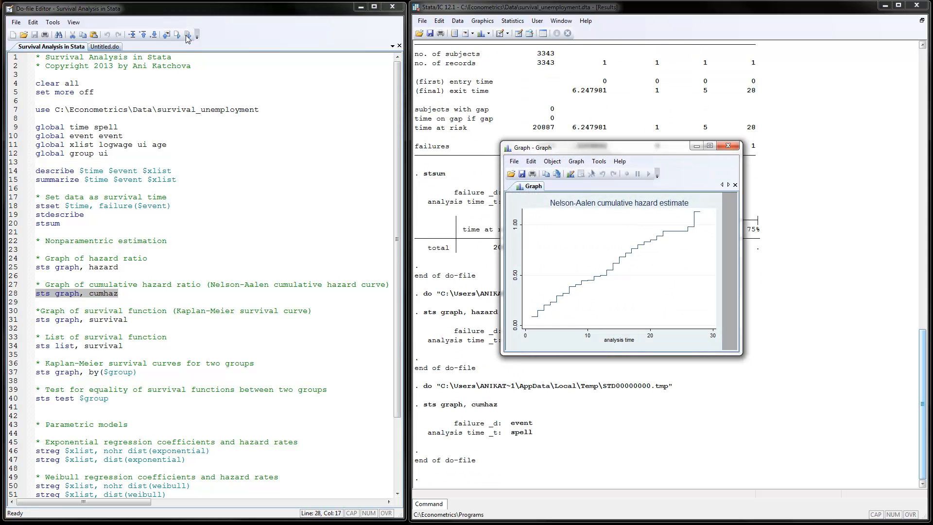
mouse_move(540, 325)
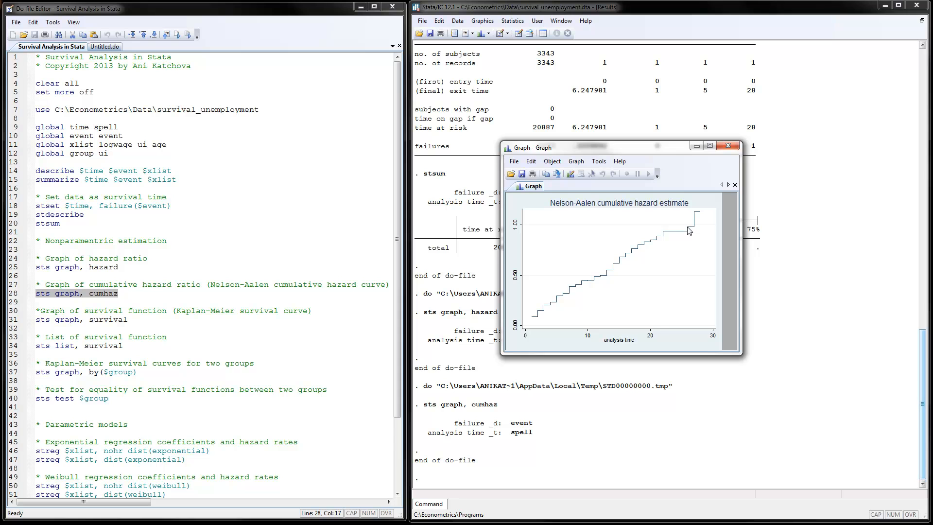
mouse_move(553, 318)
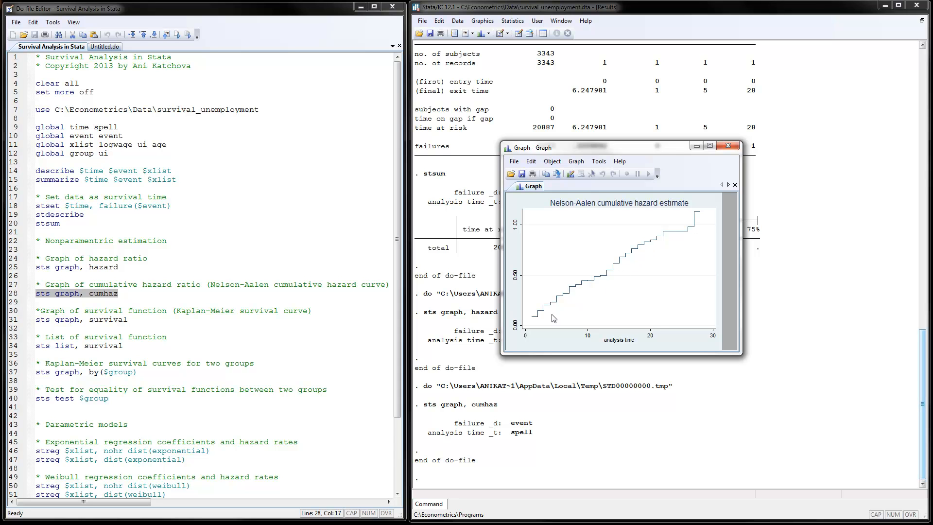
mouse_move(664, 228)
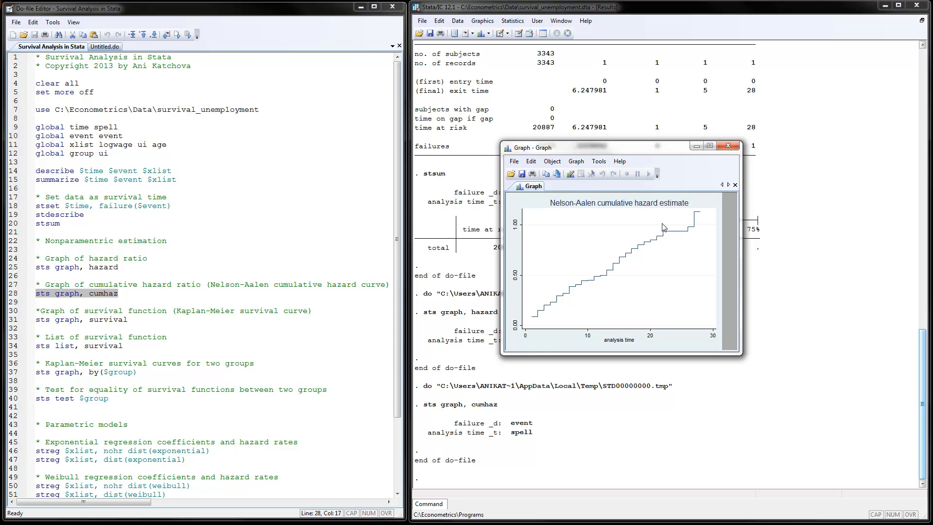
mouse_move(658, 247)
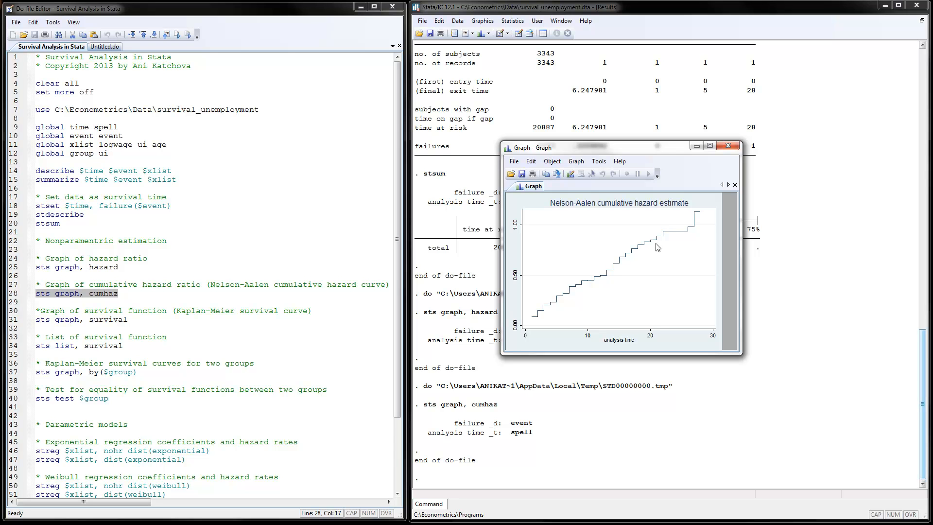
mouse_move(306, 314)
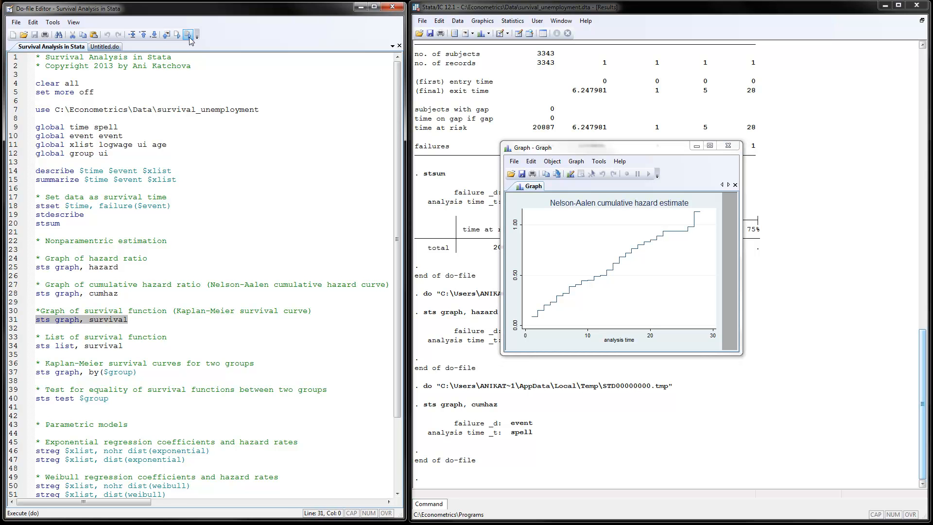
Run 'sts graph, survival' to plot the Kaplan-Meier survival estimate curve
click(186, 35)
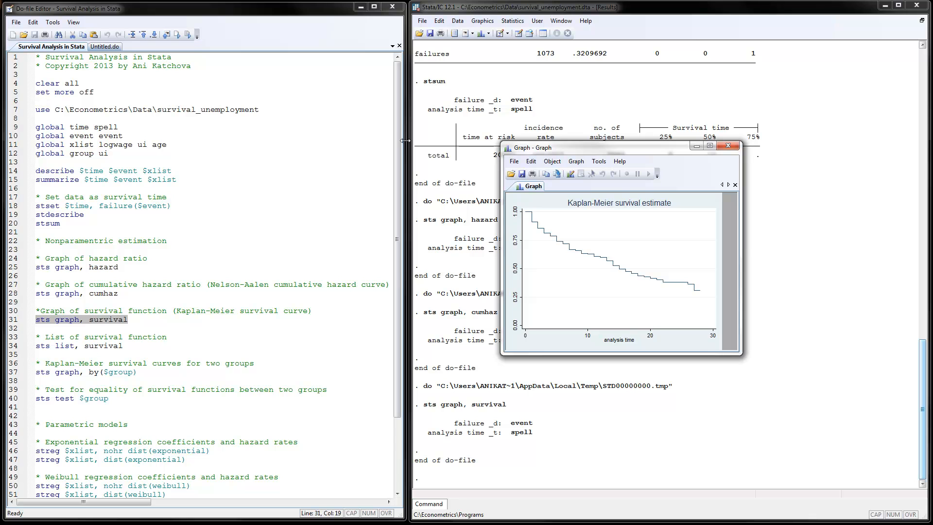
mouse_move(526, 228)
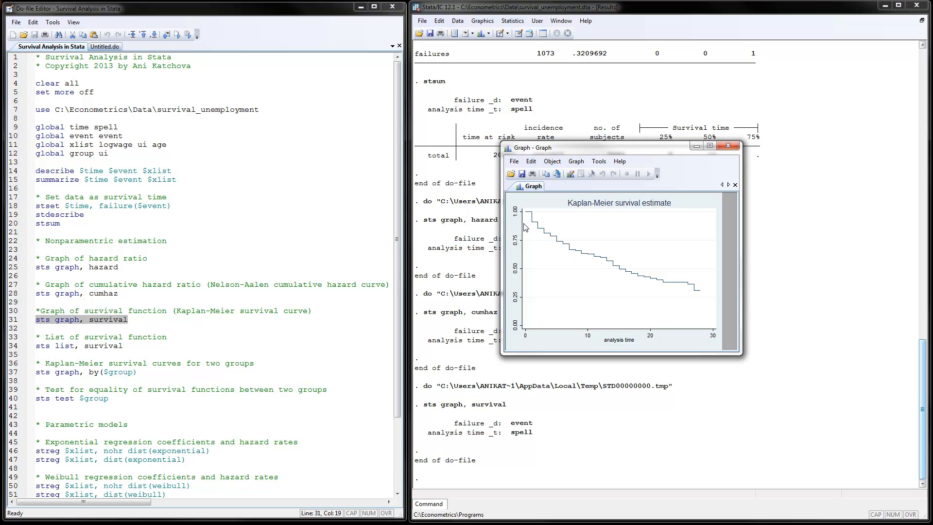
mouse_move(526, 216)
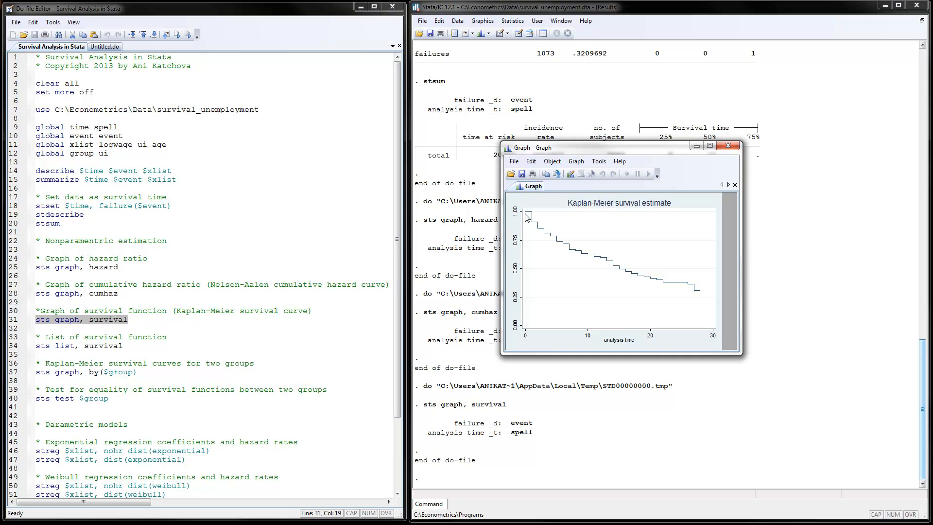
mouse_move(629, 279)
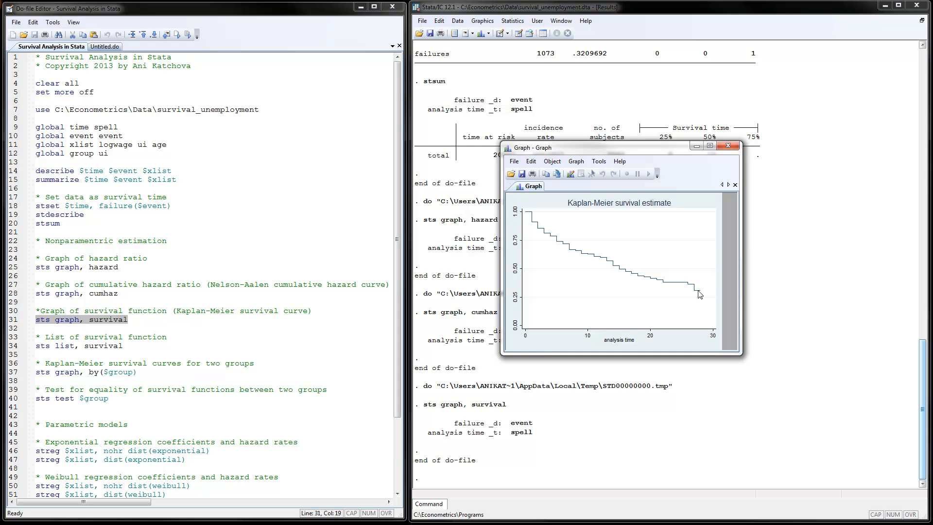
mouse_move(648, 308)
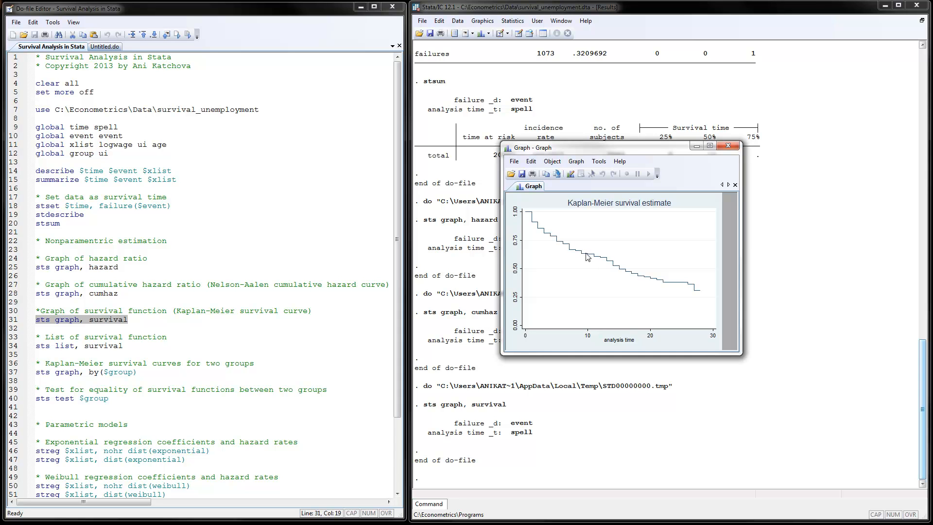
mouse_move(519, 258)
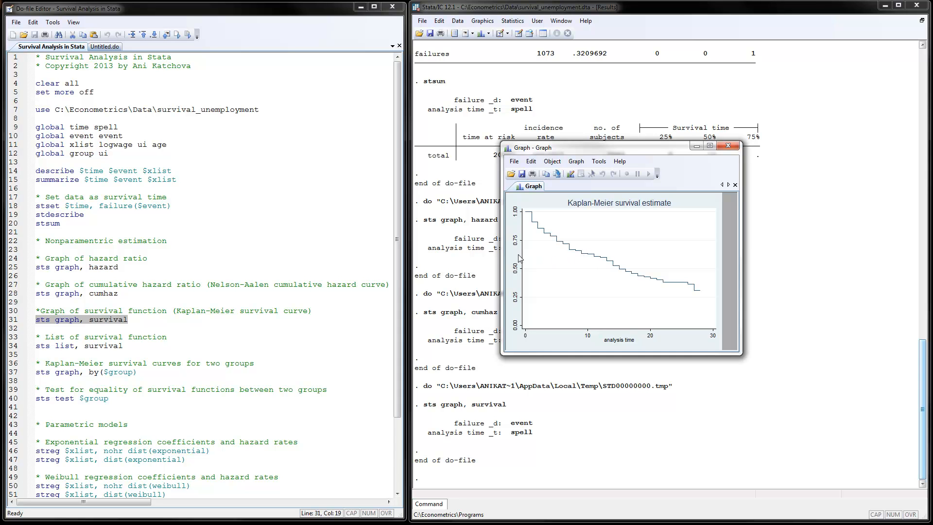
mouse_move(589, 260)
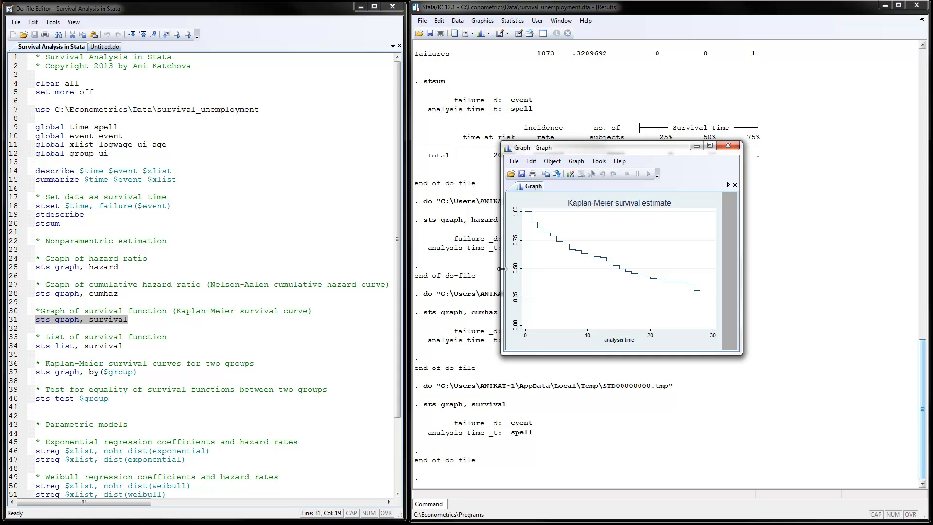
mouse_move(322, 310)
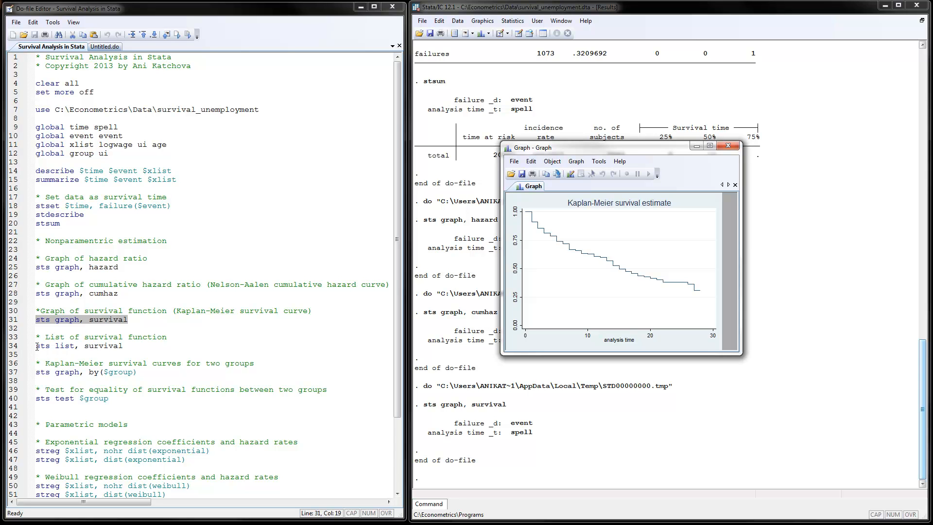
Run 'sts list, survival' for the survivor function table and close the Kaplan-Meier graph
click(81, 346)
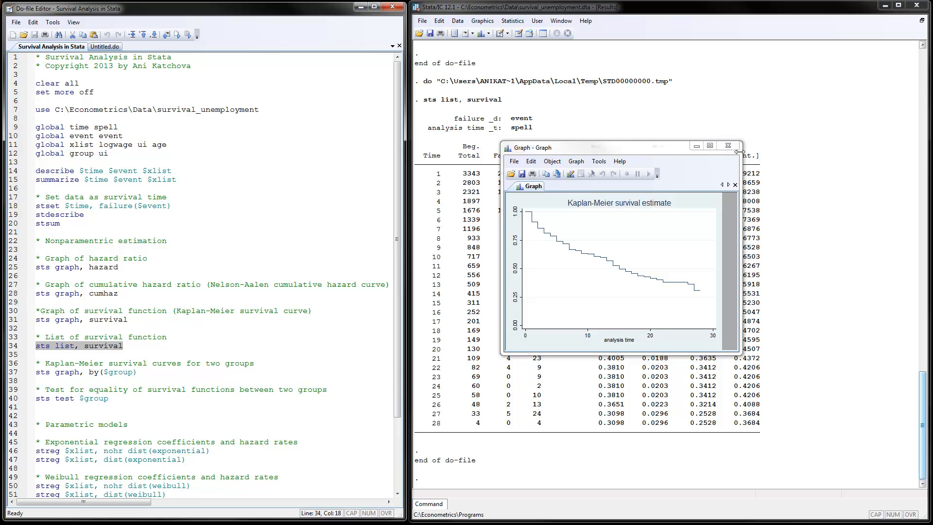
click(728, 147)
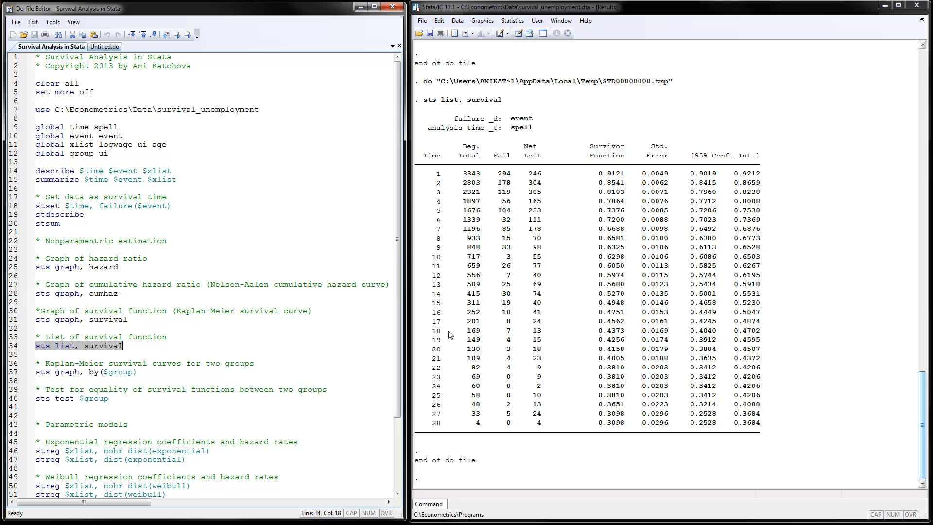
mouse_move(455, 230)
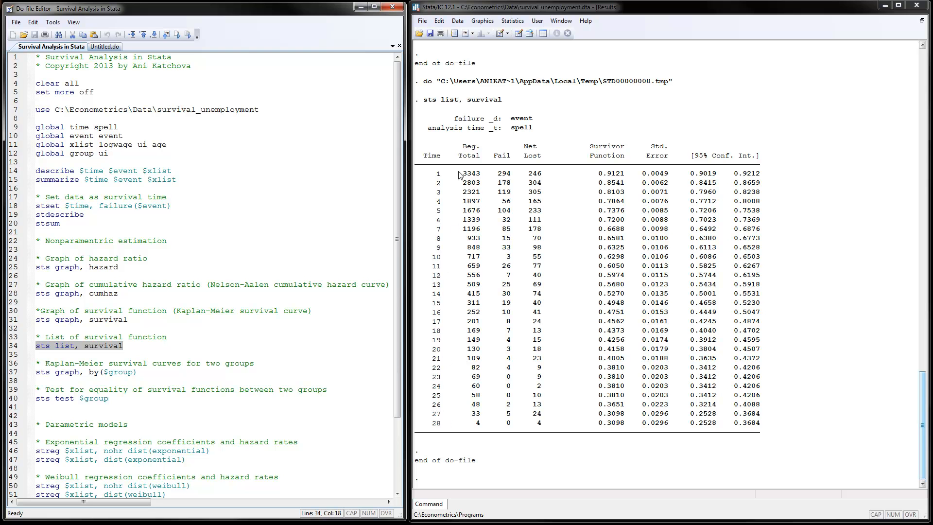
mouse_move(513, 177)
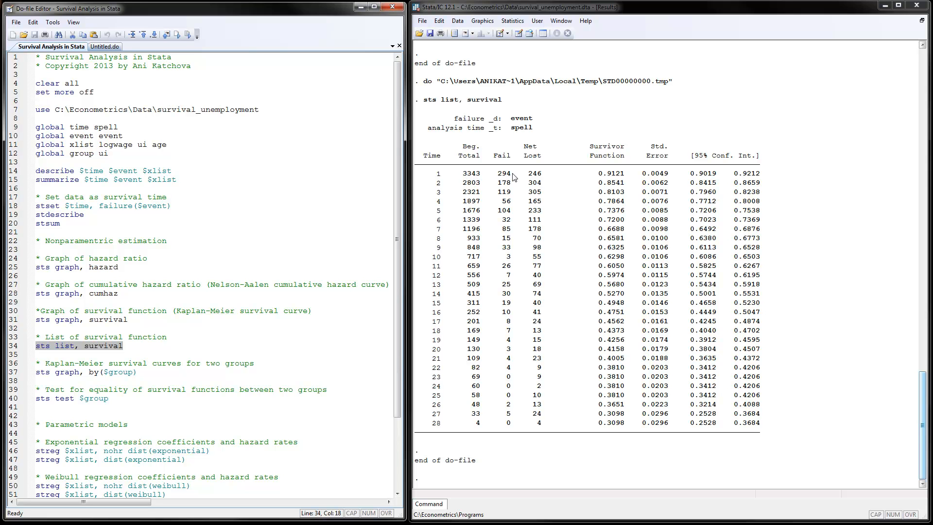
mouse_move(510, 177)
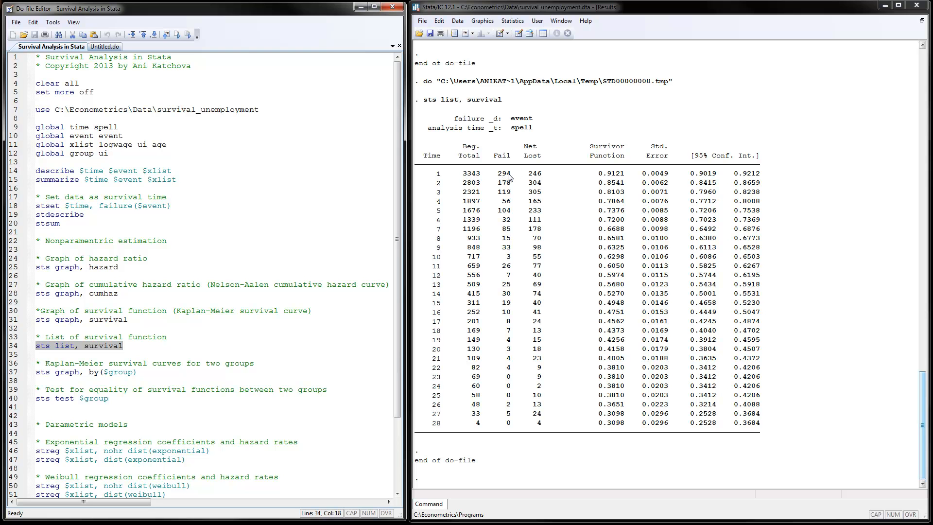
mouse_move(542, 179)
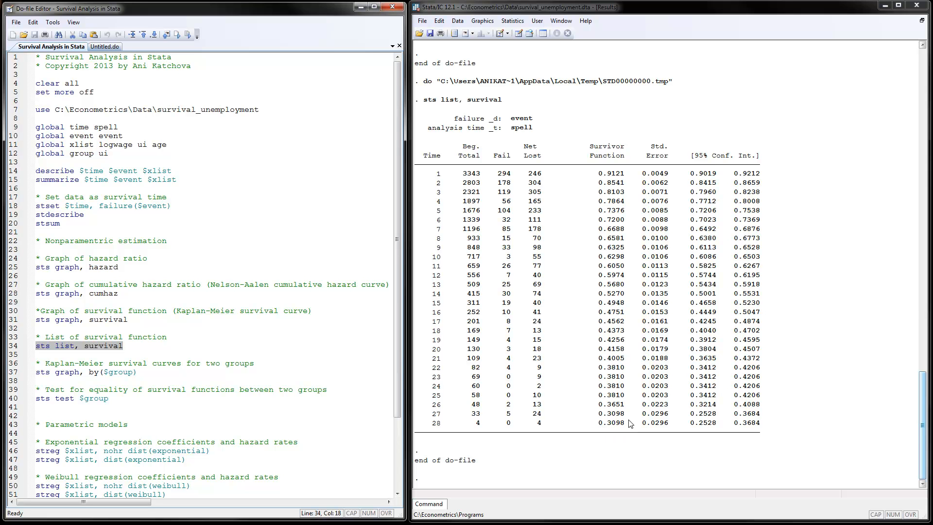
mouse_move(612, 202)
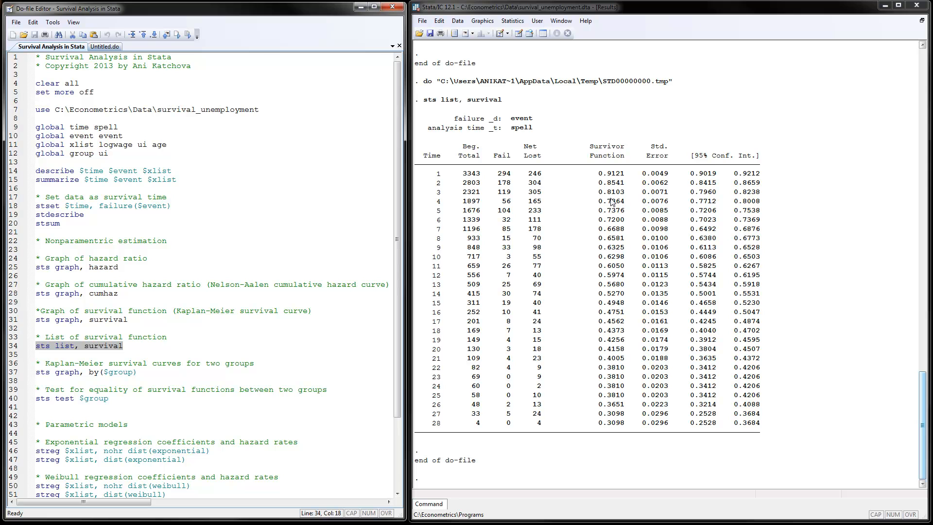
mouse_move(609, 359)
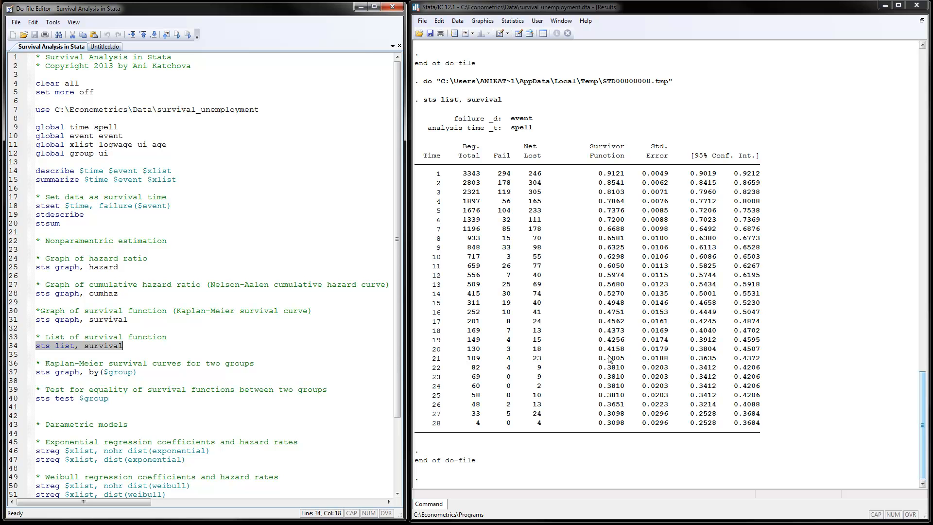
mouse_move(550, 345)
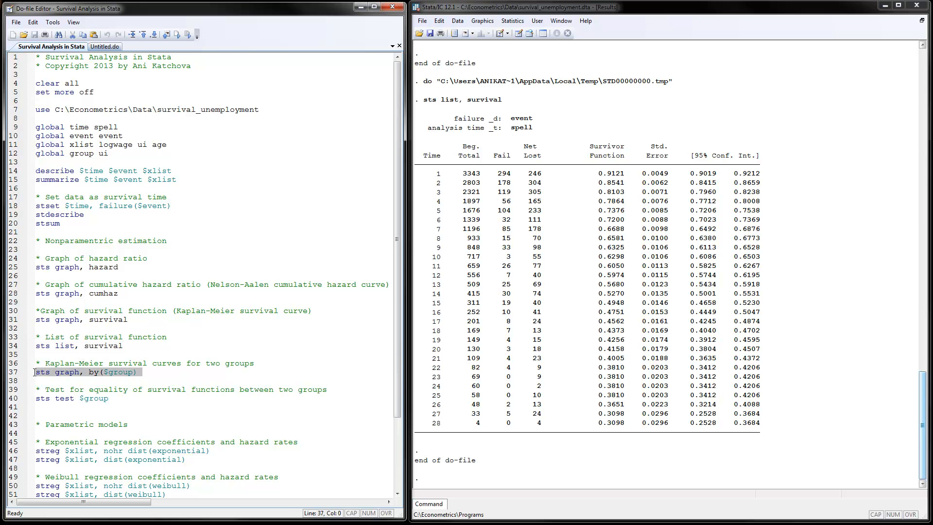
click(187, 35)
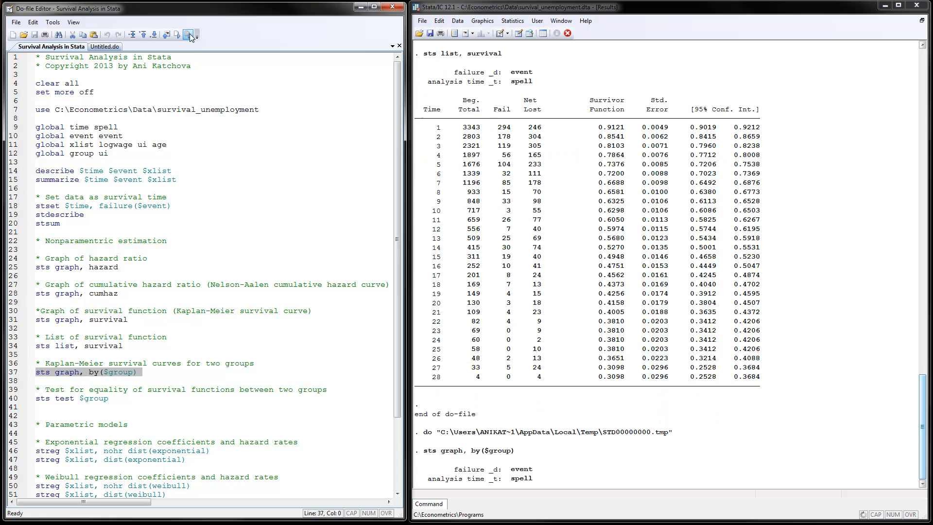
click(190, 34)
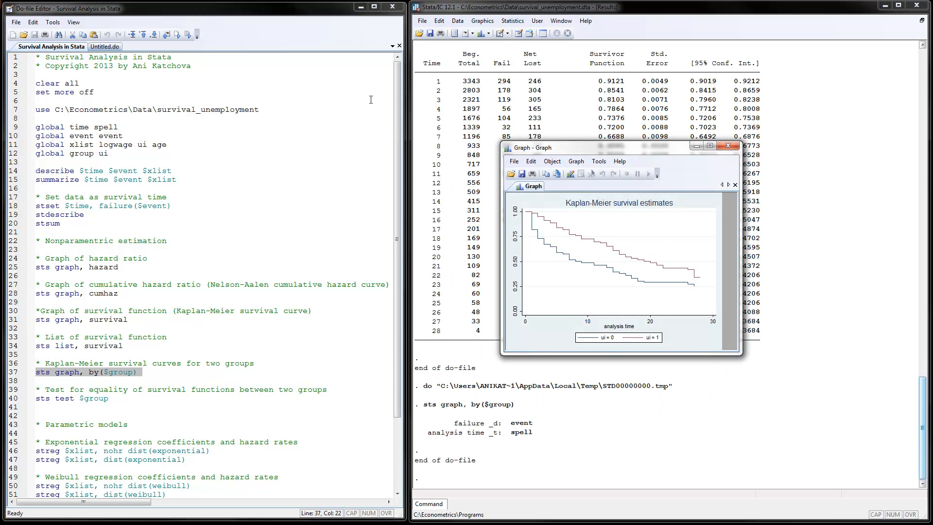
mouse_move(547, 244)
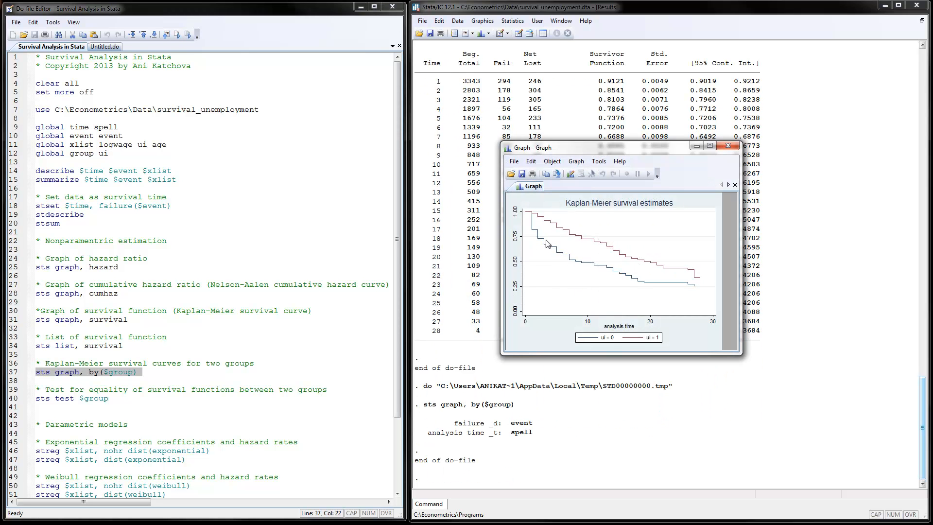
mouse_move(552, 253)
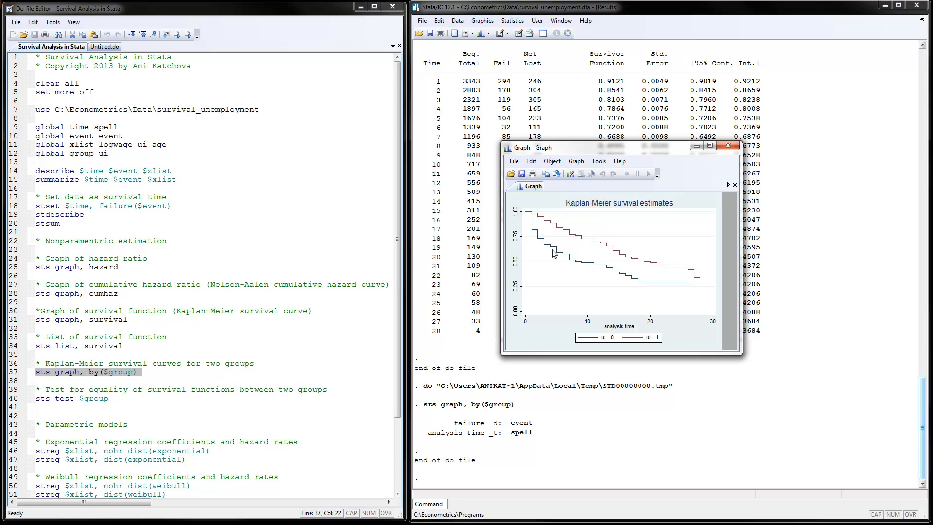
mouse_move(611, 271)
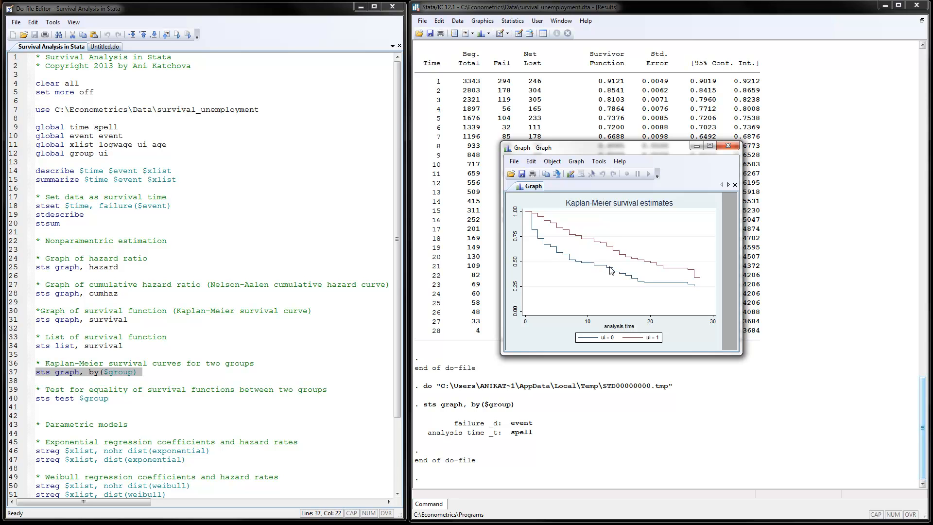
mouse_move(624, 251)
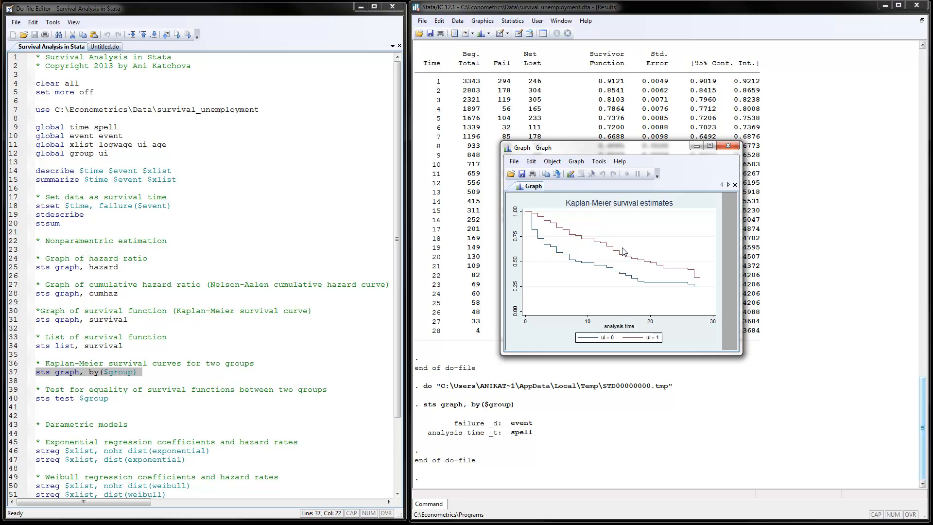
mouse_move(593, 320)
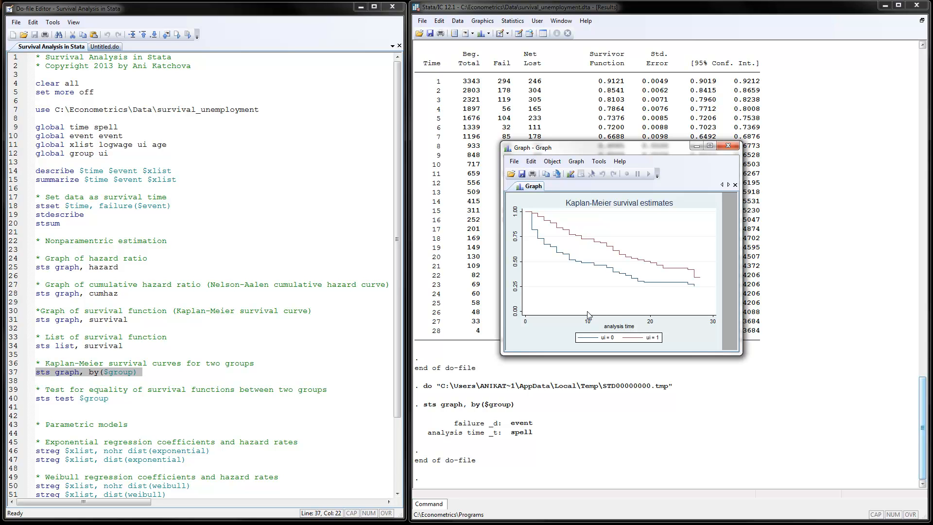
mouse_move(588, 245)
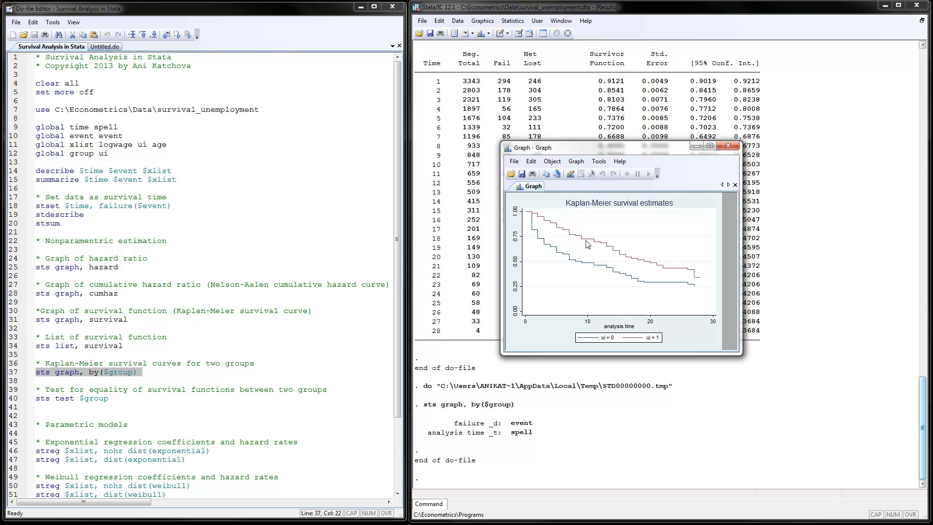
mouse_move(587, 244)
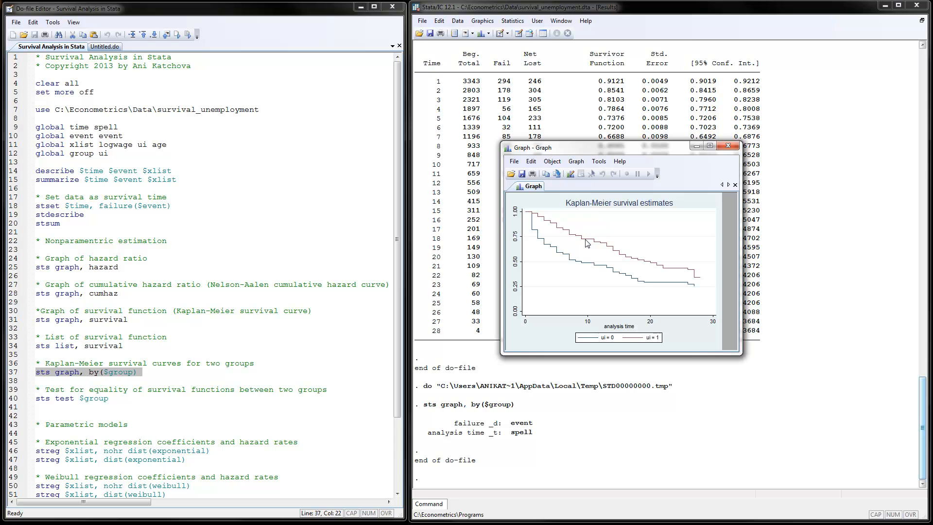
mouse_move(593, 248)
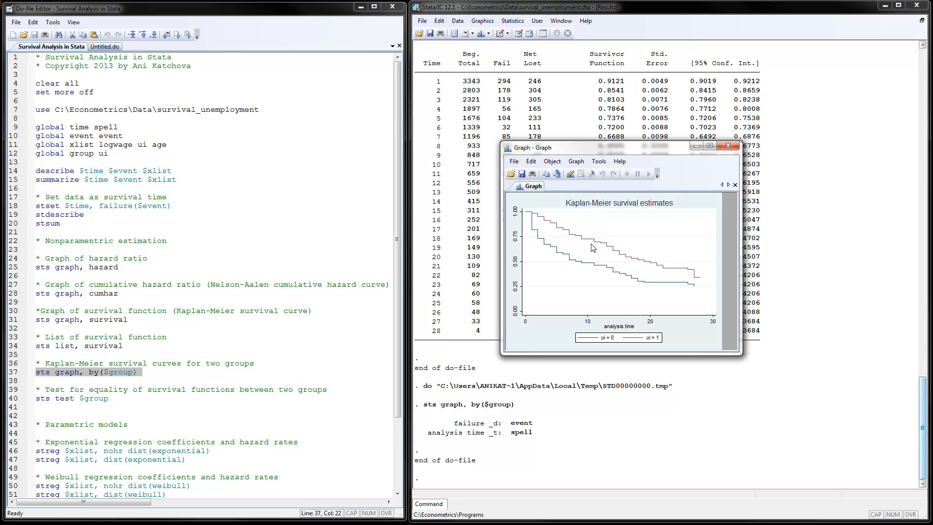
mouse_move(541, 273)
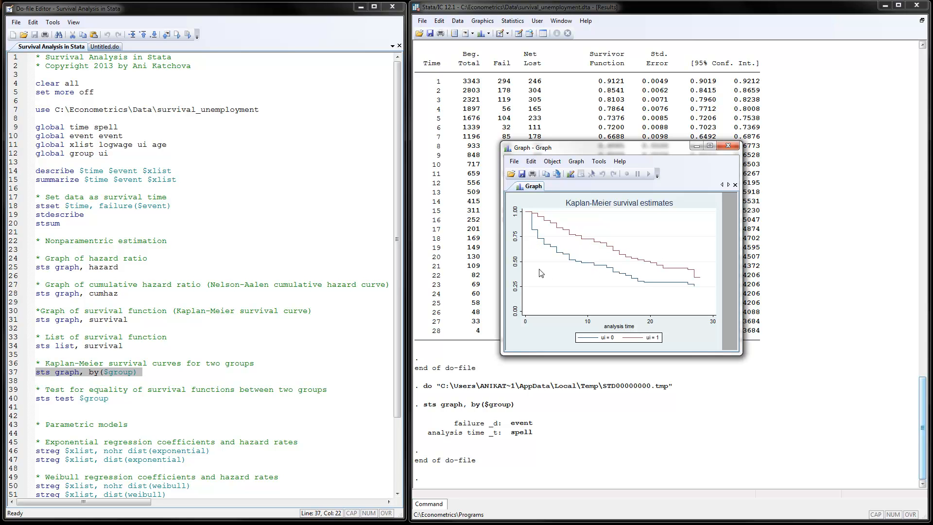
mouse_move(592, 271)
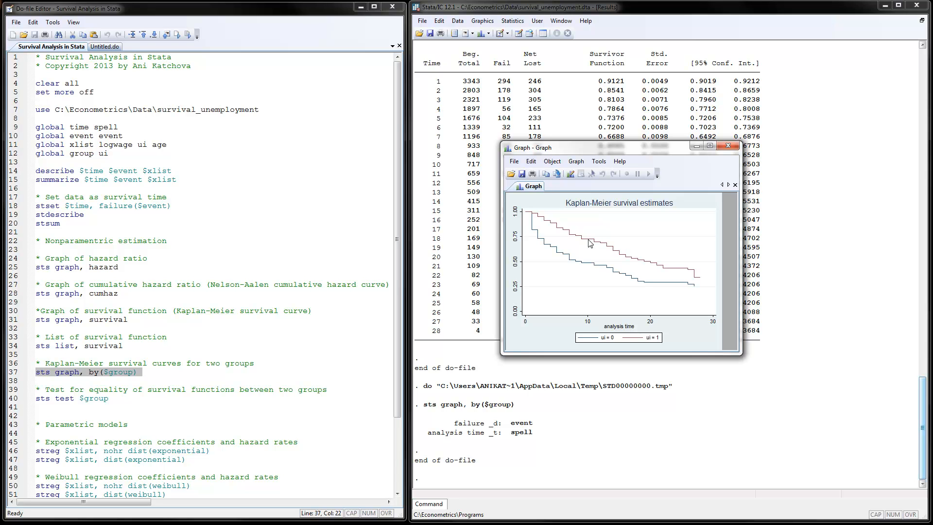
mouse_move(598, 248)
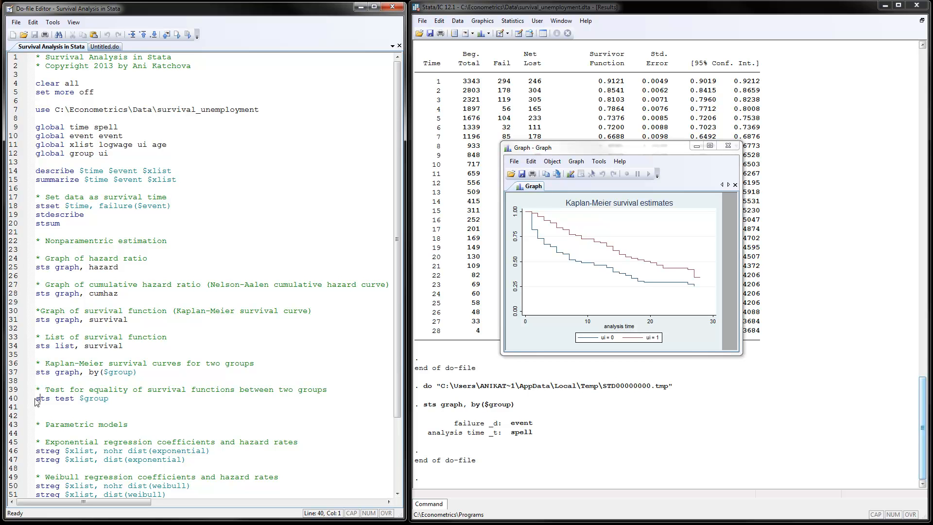
Run 'sts test $group' for the log-rank test across ui groups and close the survival graph
drag(36, 397, 83, 398)
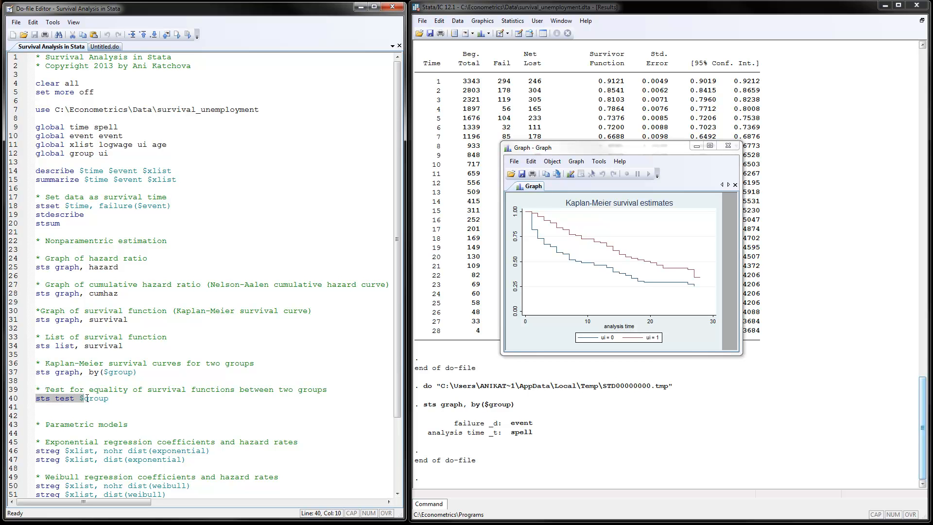
click(186, 35)
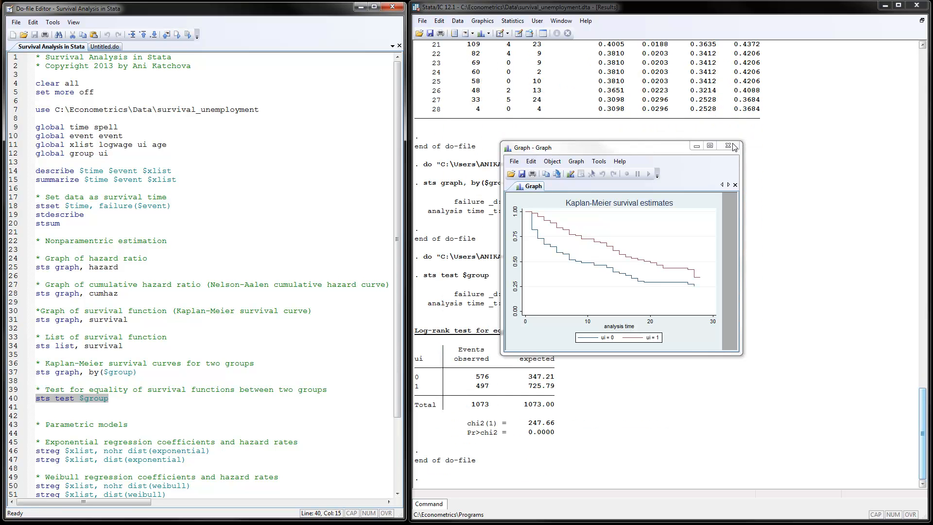
click(728, 146)
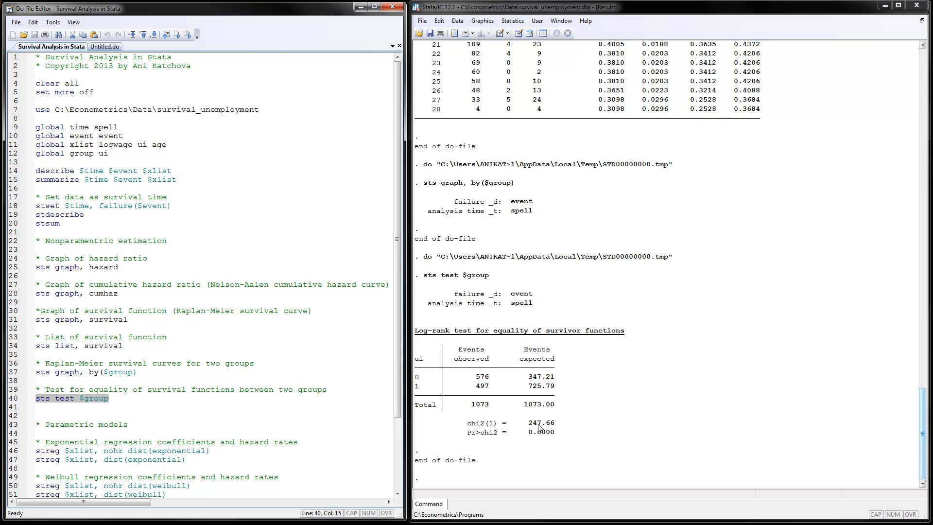
mouse_move(564, 421)
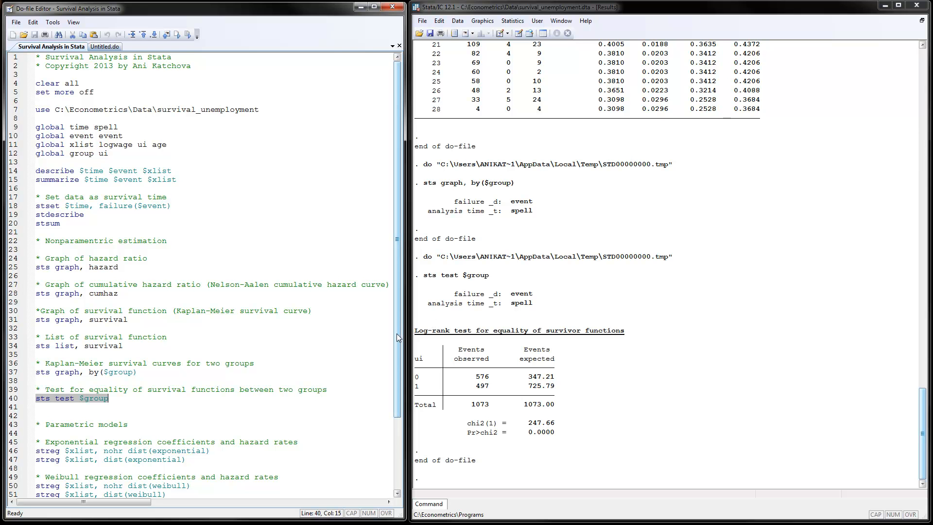
Run the streg exponential, Weibull, Gompertz and stcox commands on logwage, ui and age
scroll(down, 3)
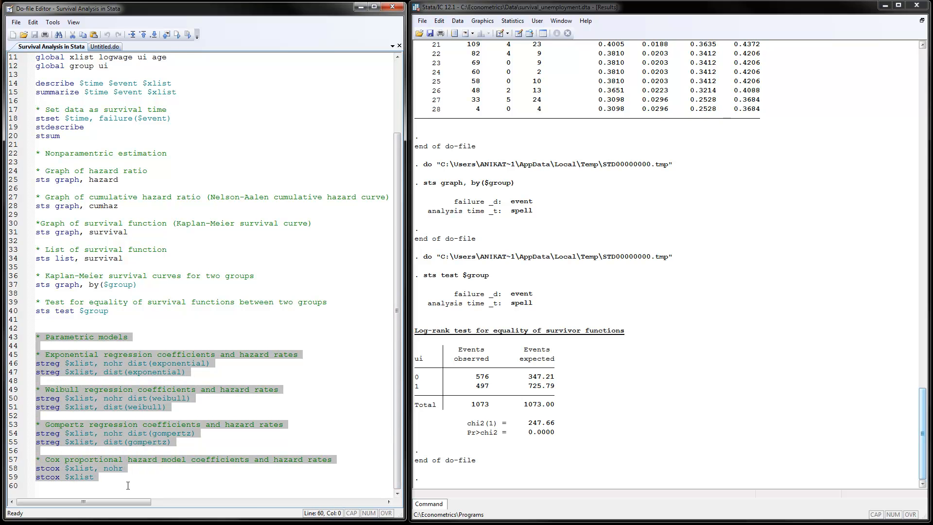
click(187, 34)
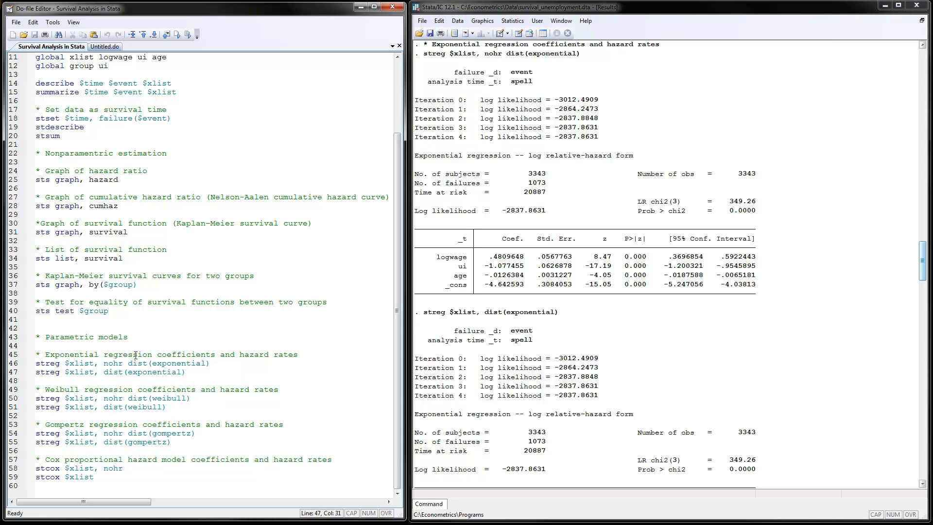
click(185, 372)
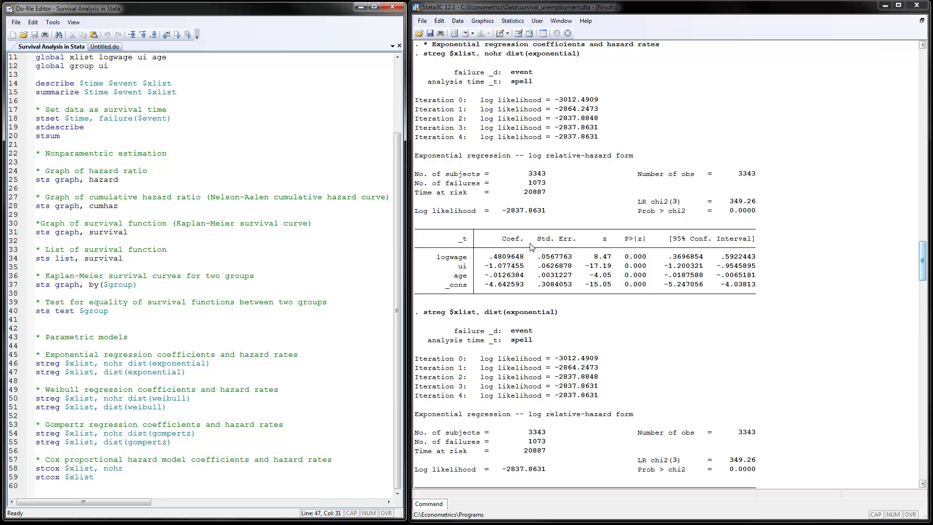
mouse_move(501, 256)
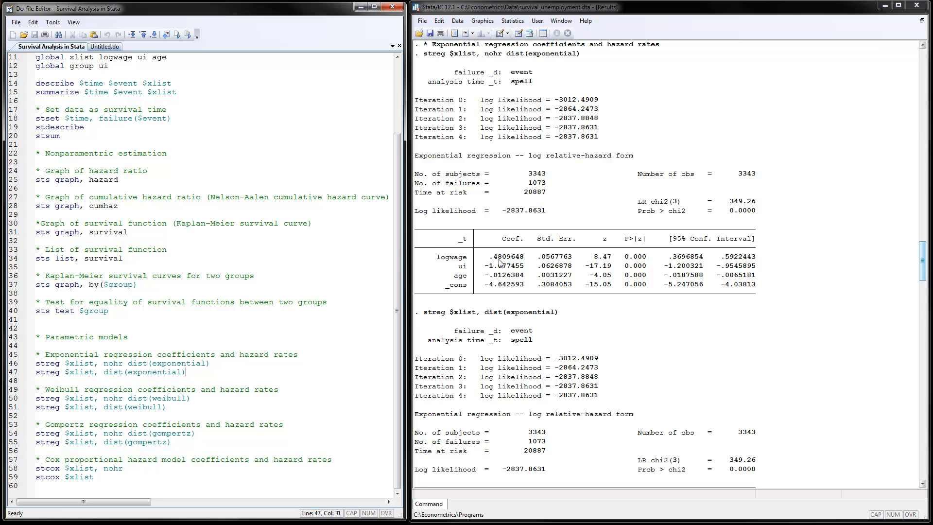
mouse_move(458, 267)
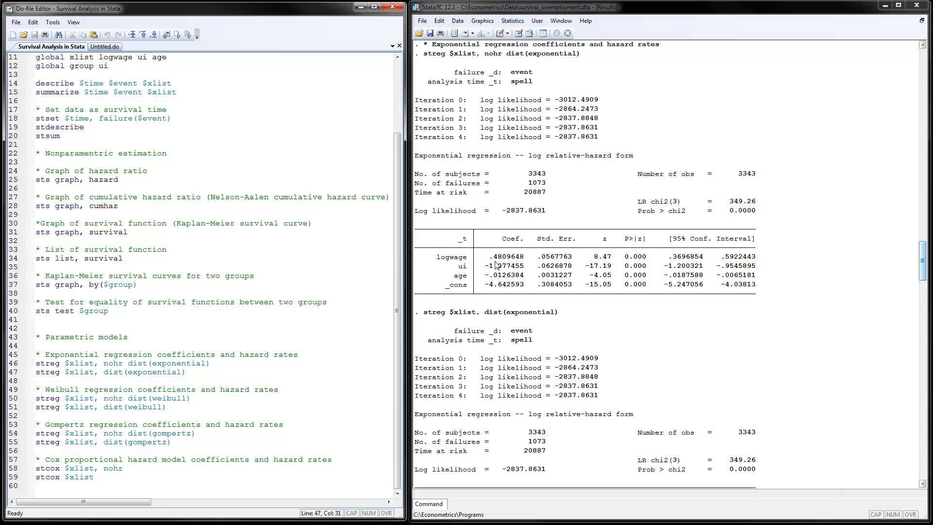
mouse_move(497, 266)
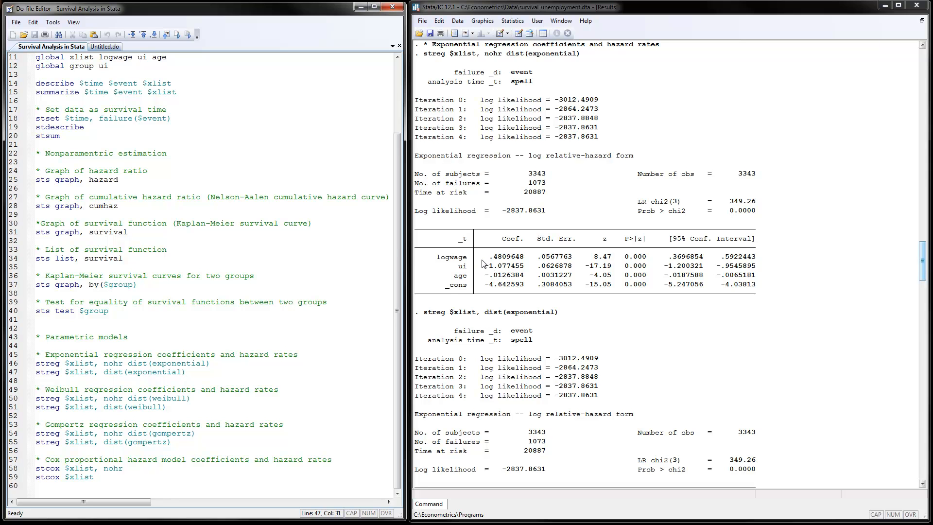
mouse_move(487, 265)
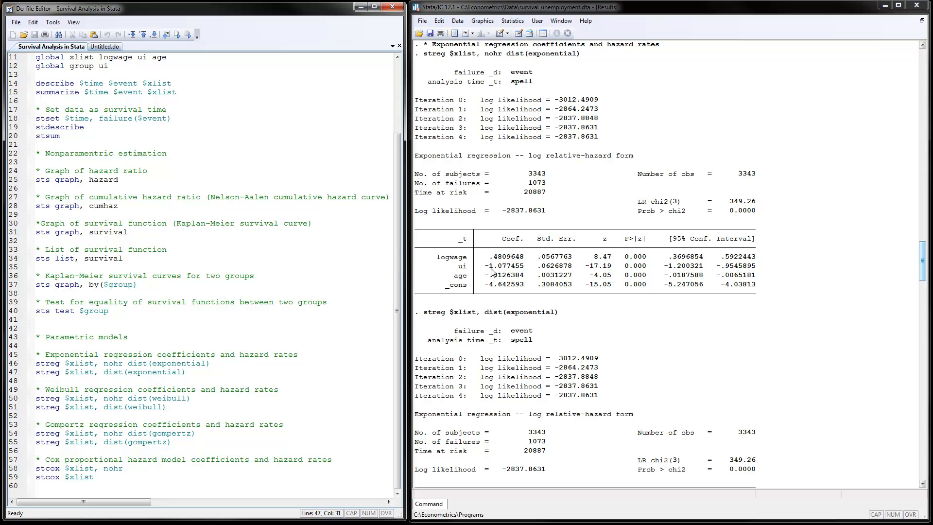
mouse_move(494, 272)
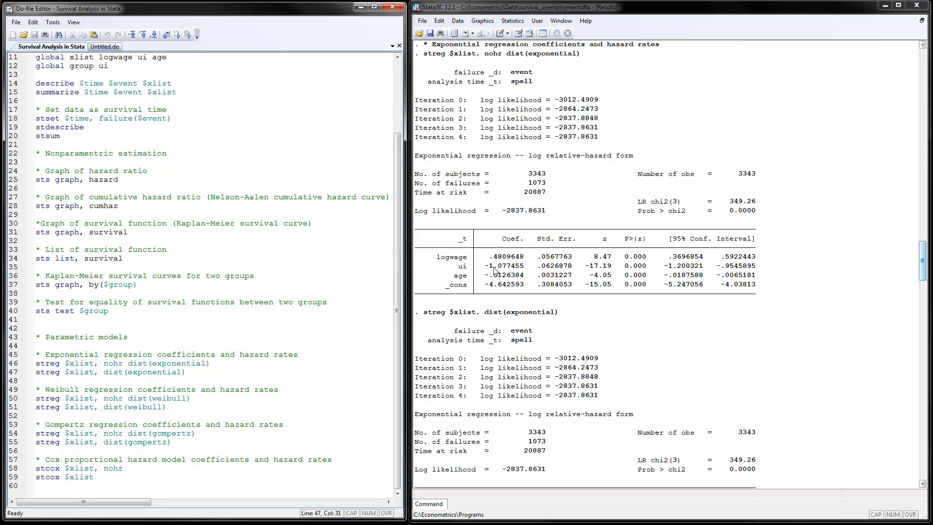
click(186, 372)
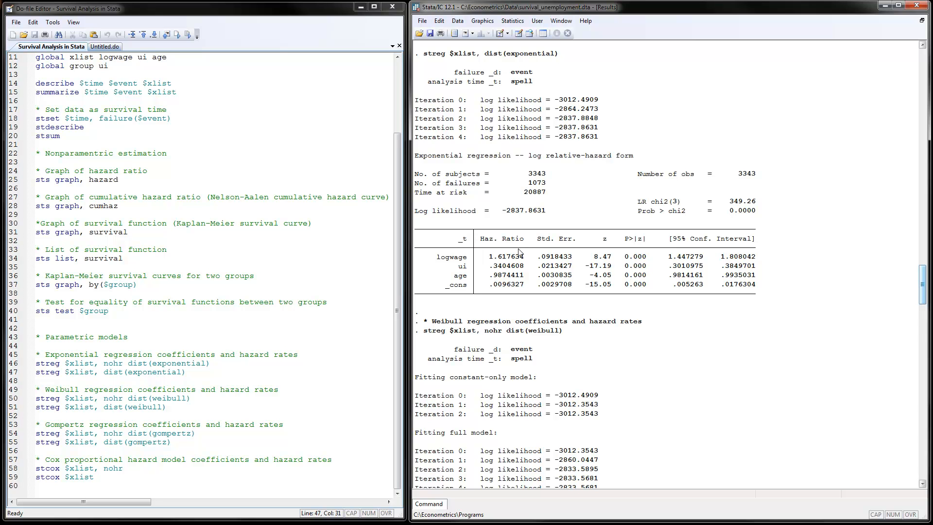
mouse_move(492, 274)
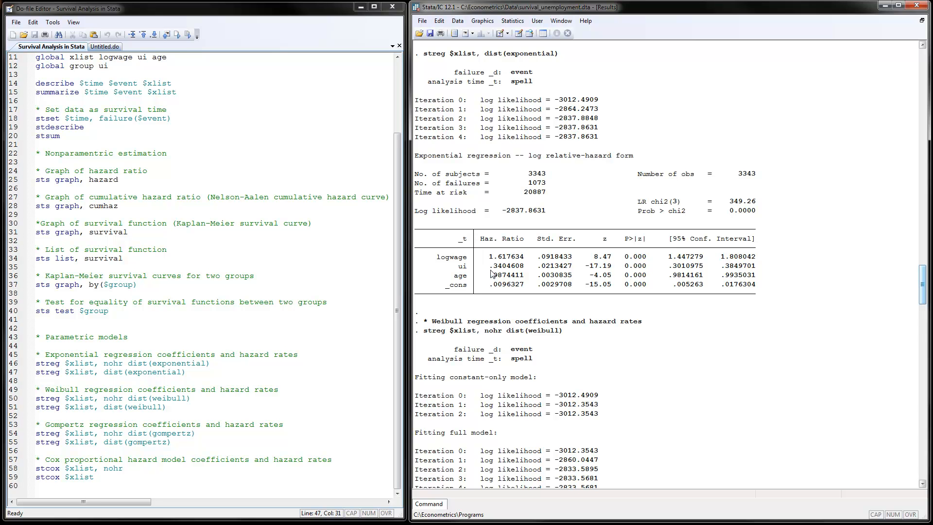
mouse_move(443, 266)
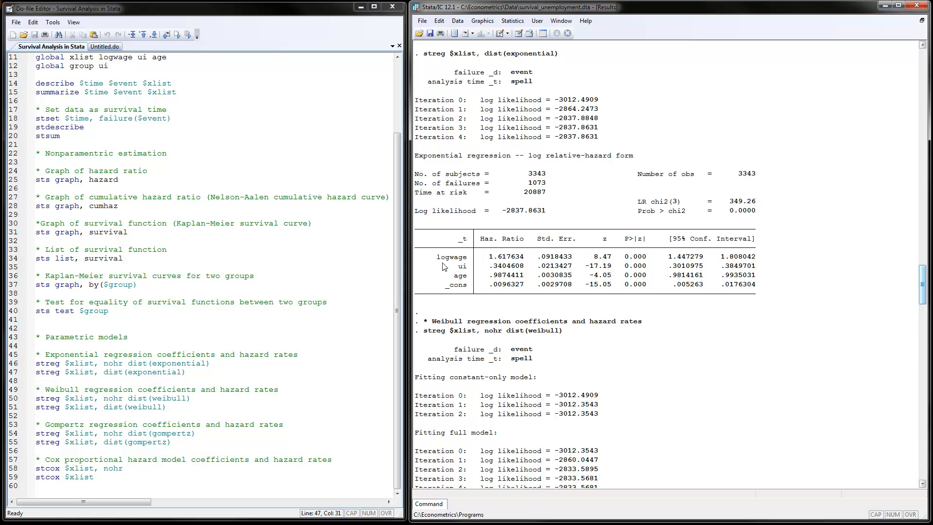
mouse_move(451, 269)
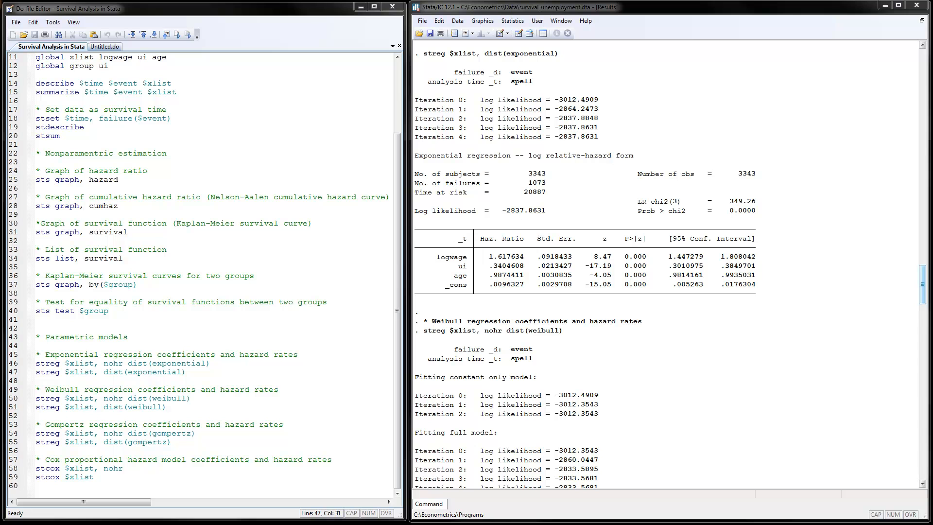
mouse_move(3, 324)
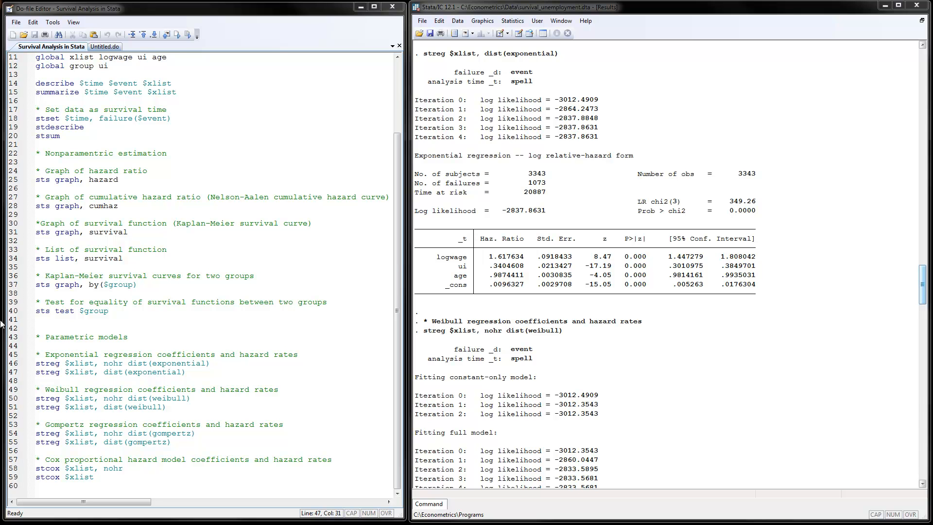
mouse_move(473, 269)
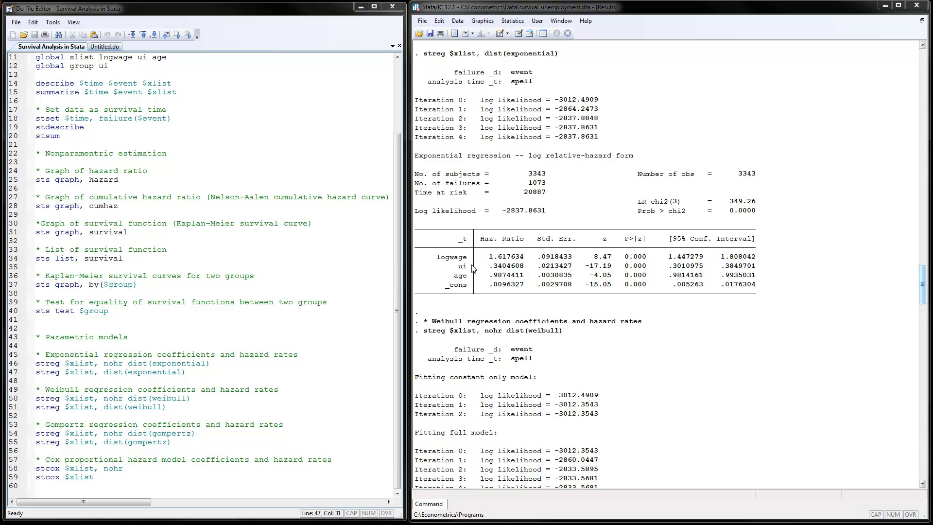
mouse_move(470, 274)
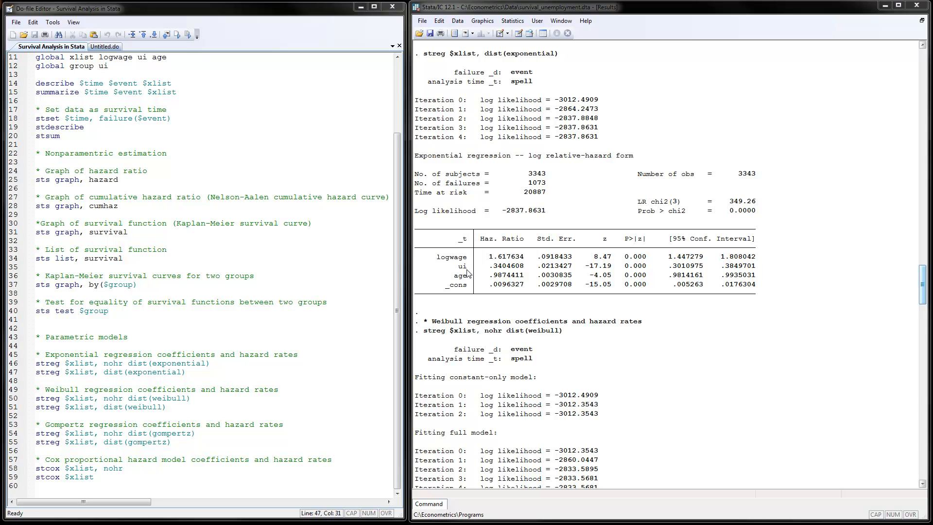
mouse_move(504, 273)
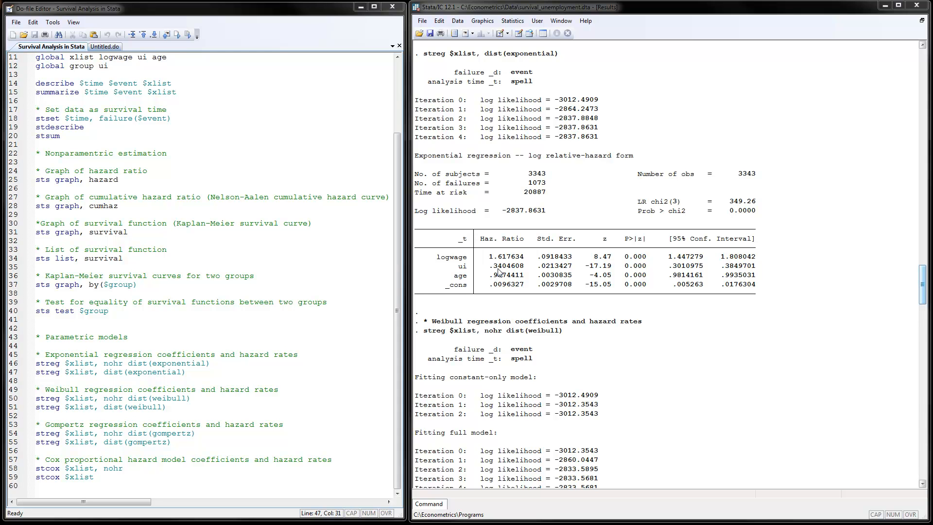
mouse_move(502, 272)
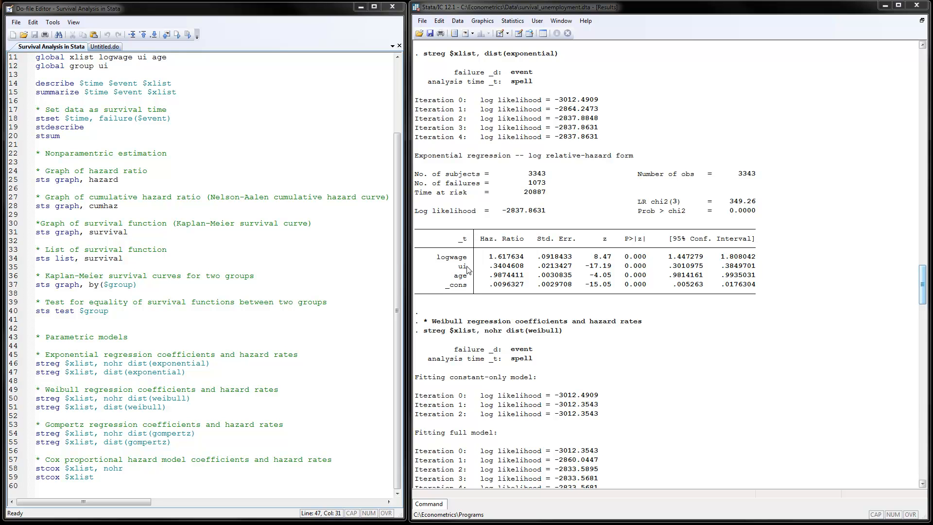
mouse_move(508, 271)
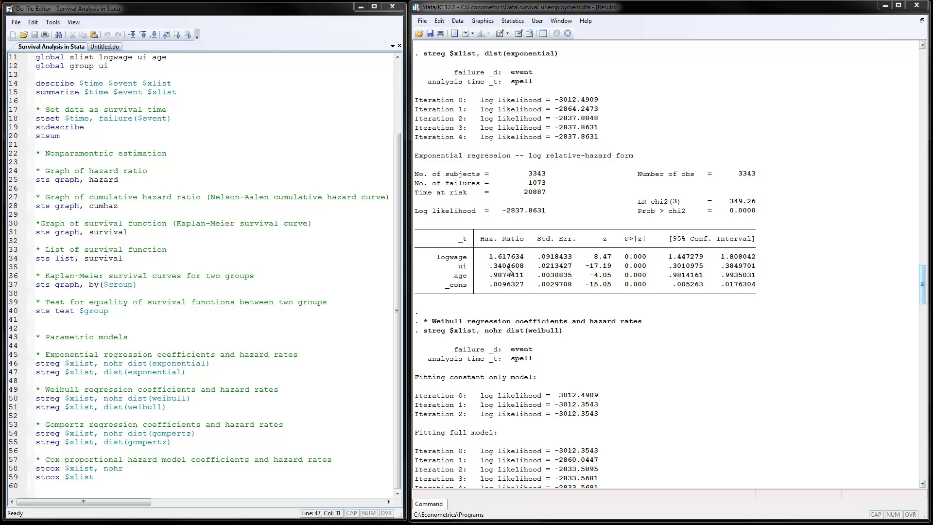
mouse_move(503, 271)
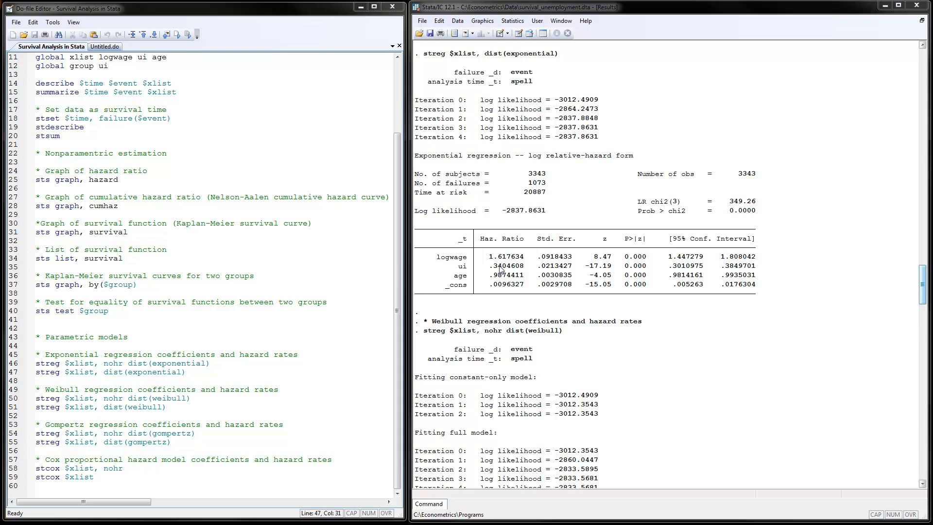
mouse_move(487, 267)
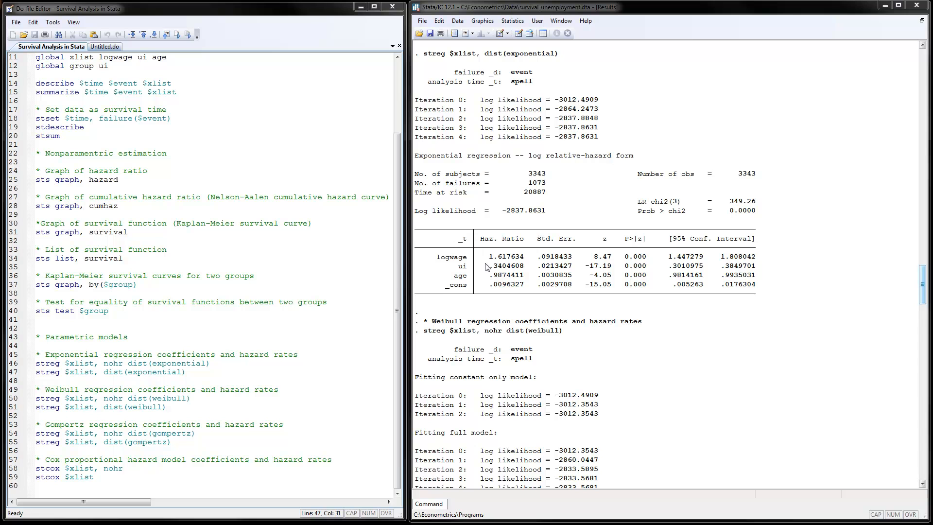
mouse_move(506, 273)
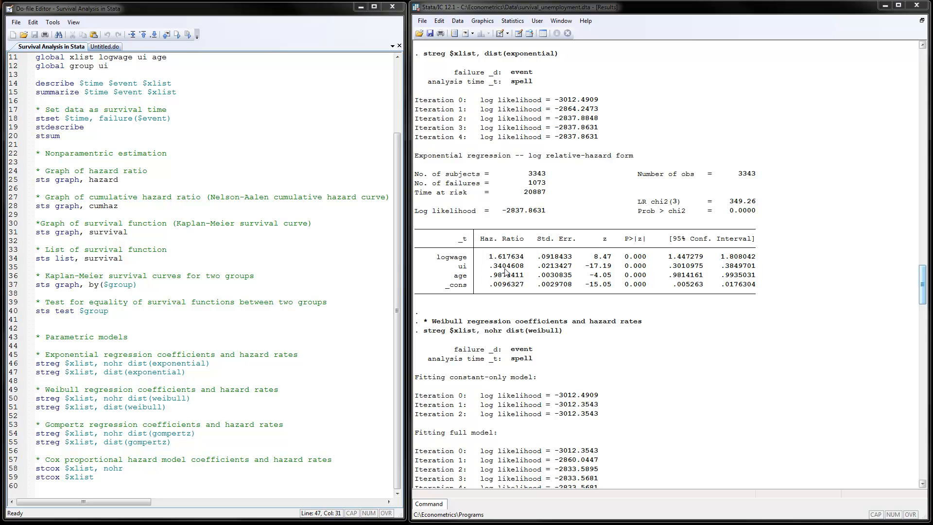
mouse_move(505, 272)
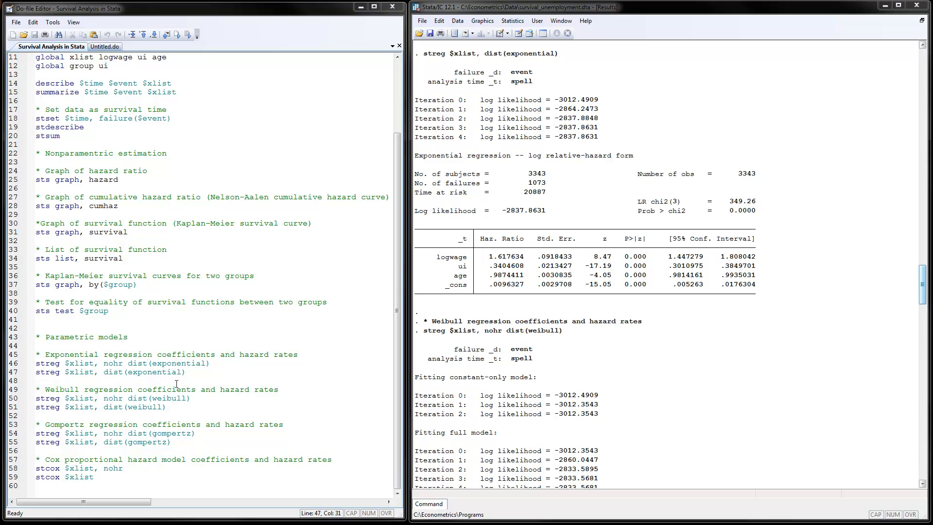
mouse_move(76, 437)
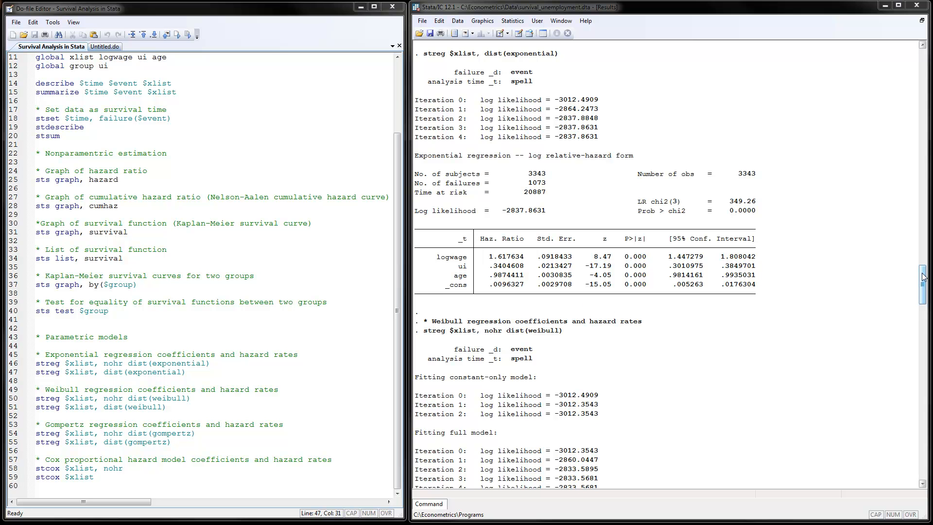
Scroll the Results past the Weibull output to the Gompertz hazard ratios for logwage, ui and age
scroll(down, 3)
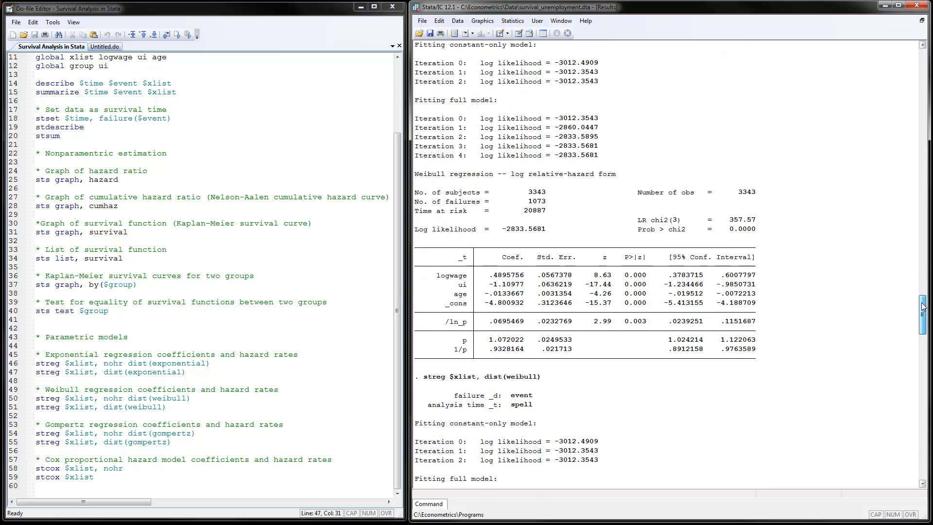
scroll(down, 3)
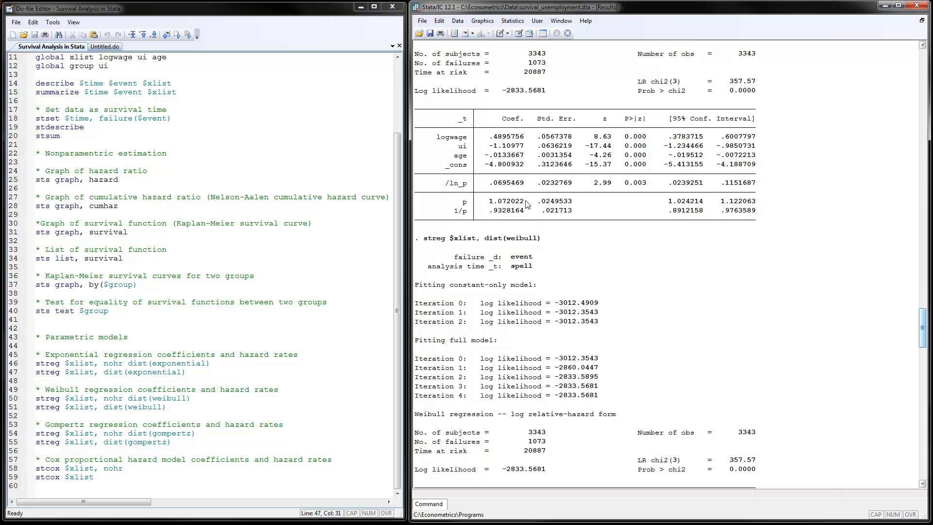
mouse_move(926, 241)
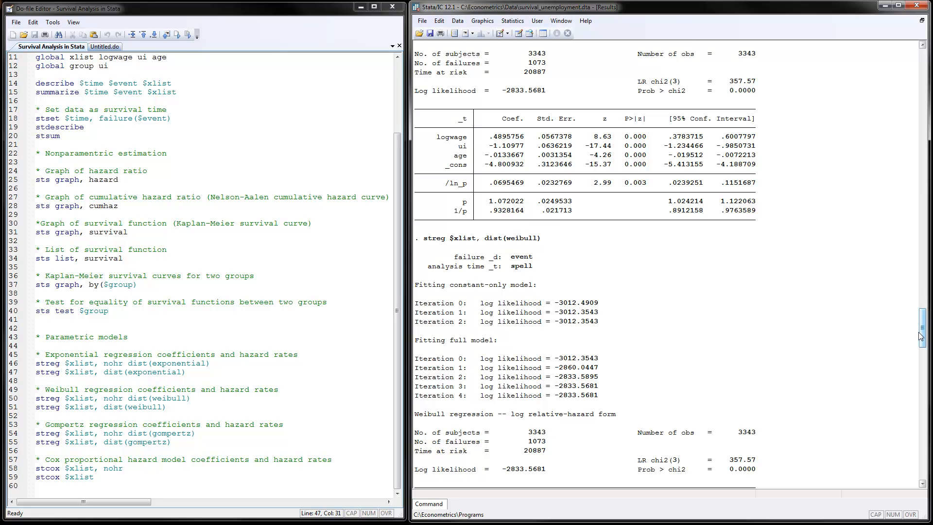
scroll(down, 3)
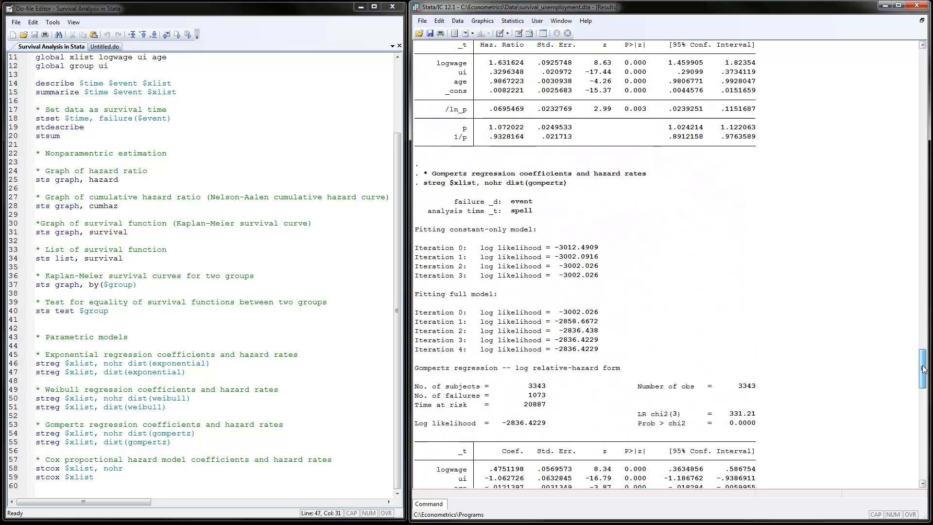
scroll(down, 3)
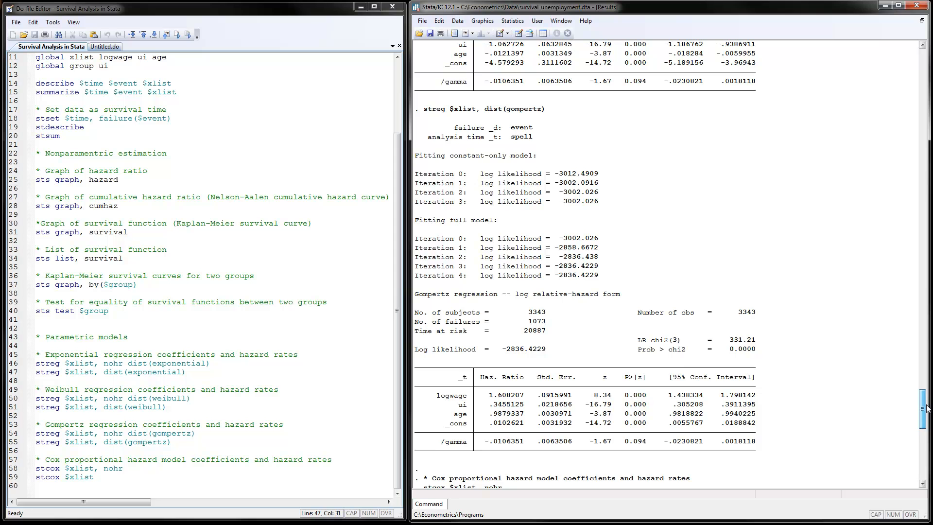
Scroll the Results down to the stcox Cox regression coefficients for logwage, ui and age
scroll(down, 3)
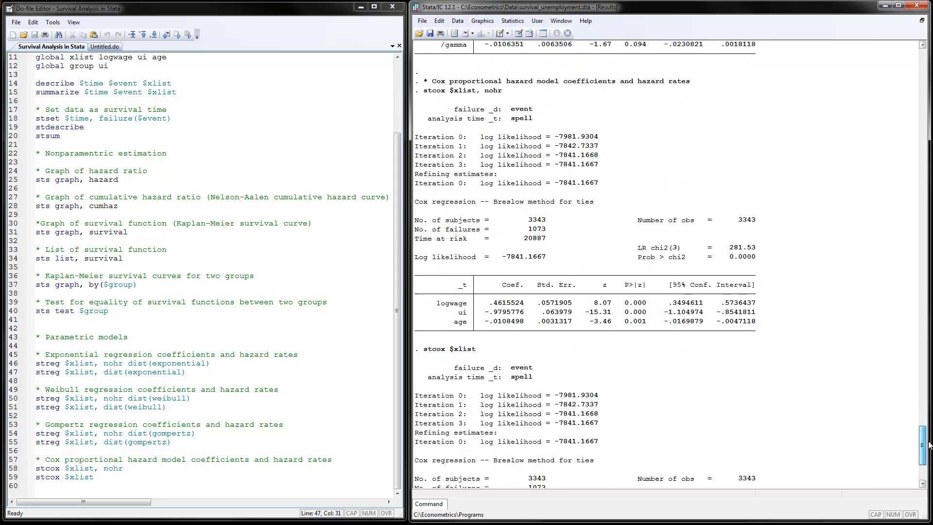
scroll(down, 3)
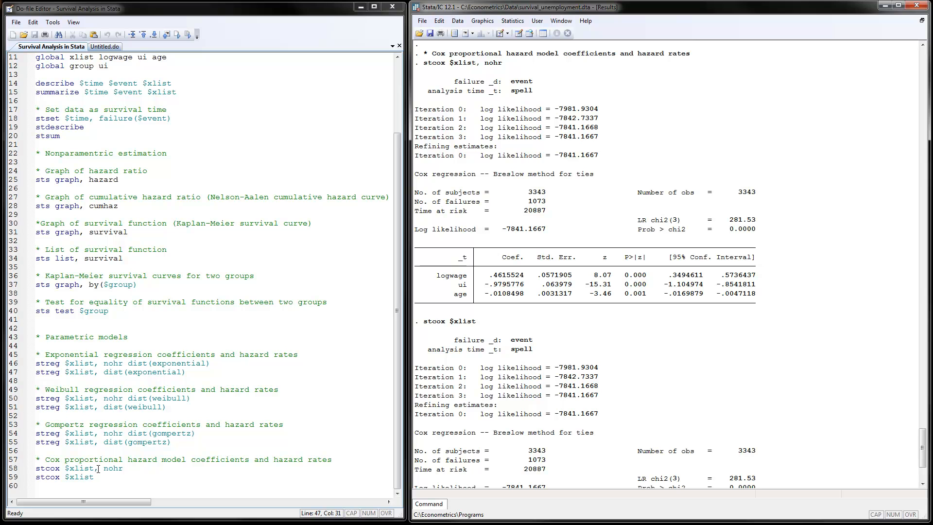
mouse_move(107, 477)
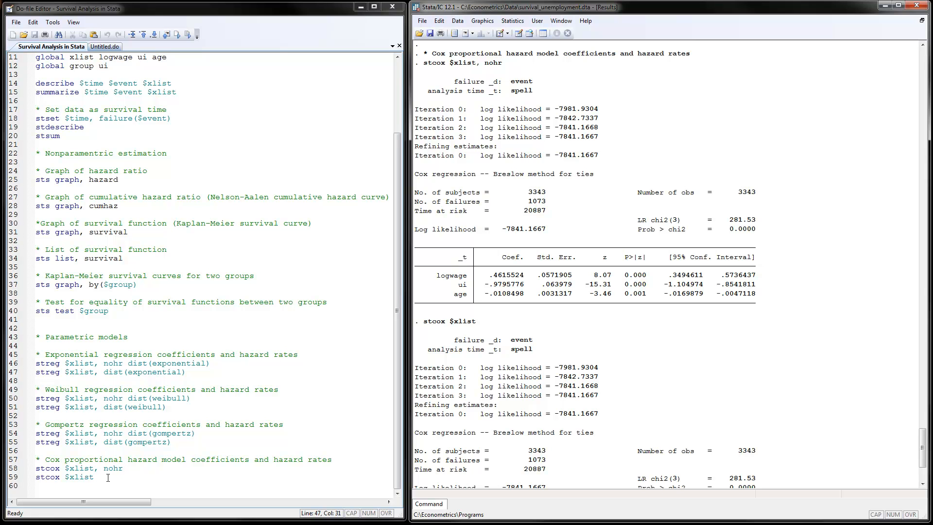
mouse_move(606, 199)
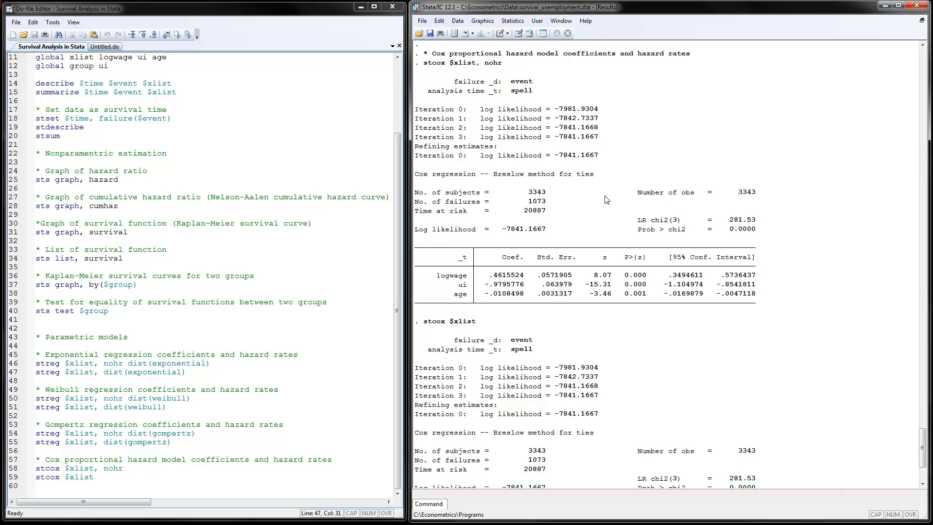
mouse_move(482, 235)
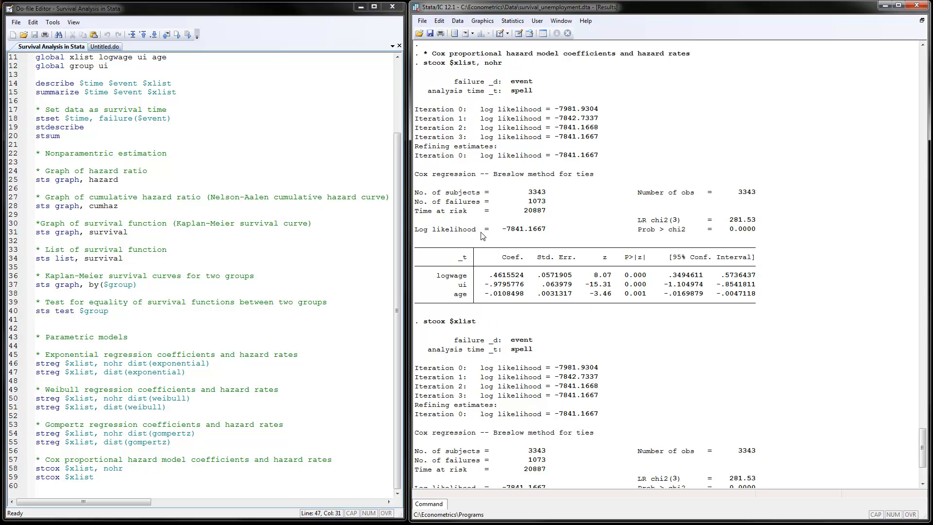
mouse_move(491, 275)
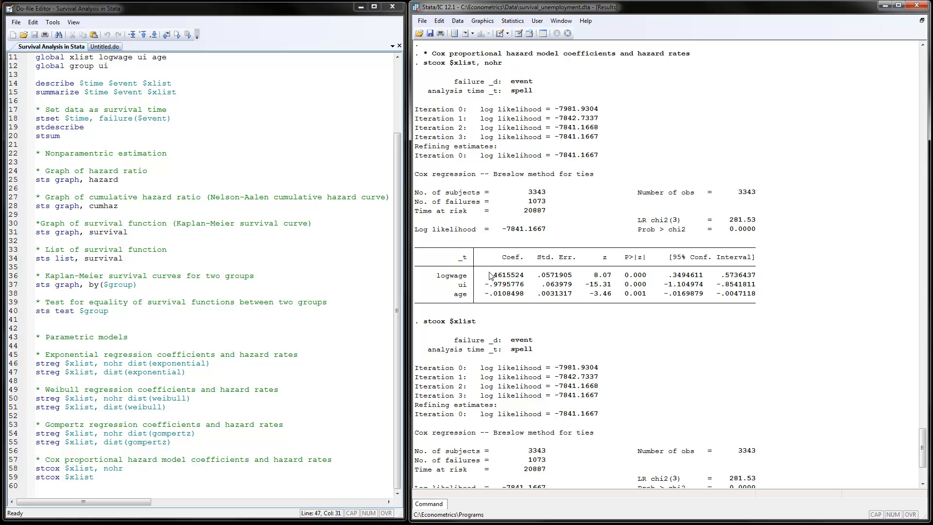
mouse_move(504, 282)
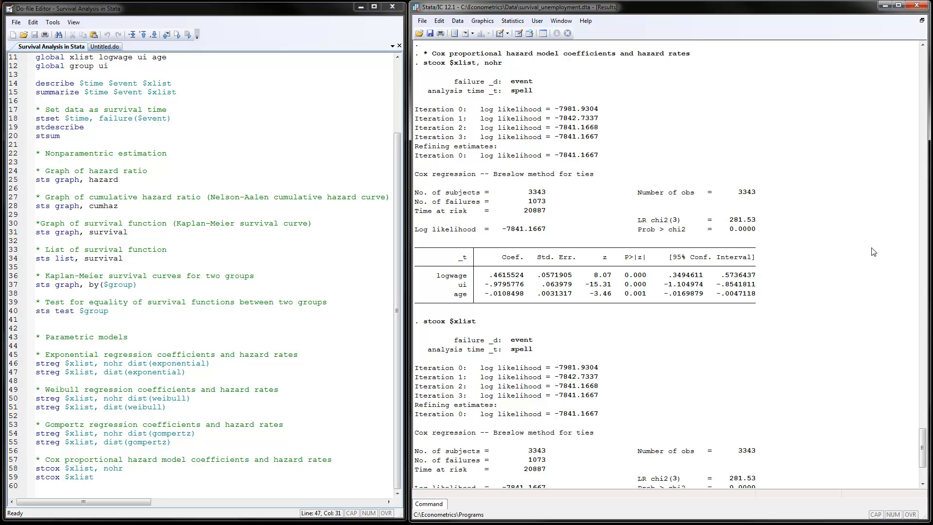
mouse_move(927, 351)
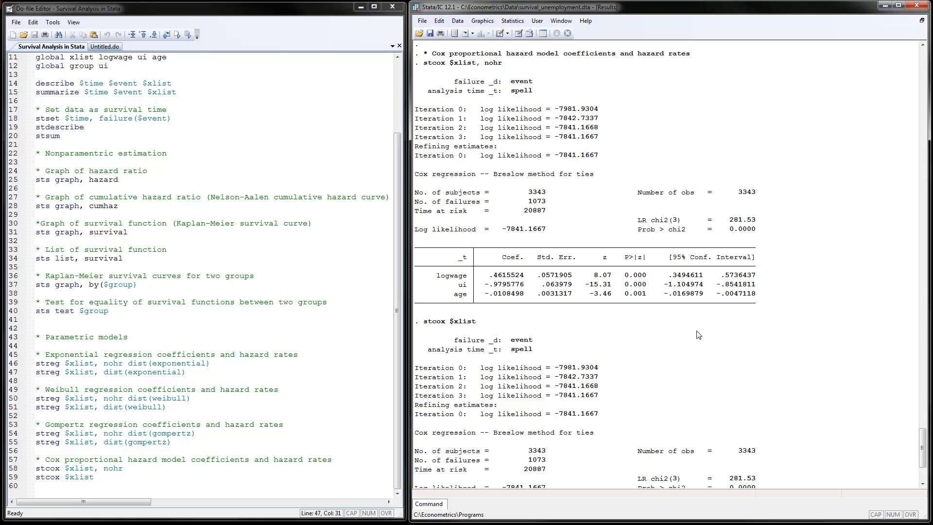
mouse_move(492, 340)
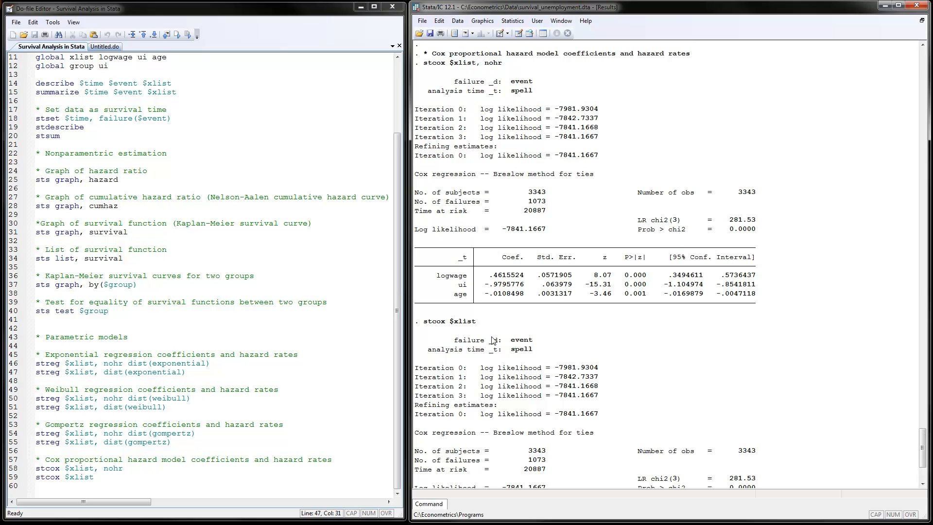
mouse_move(856, 427)
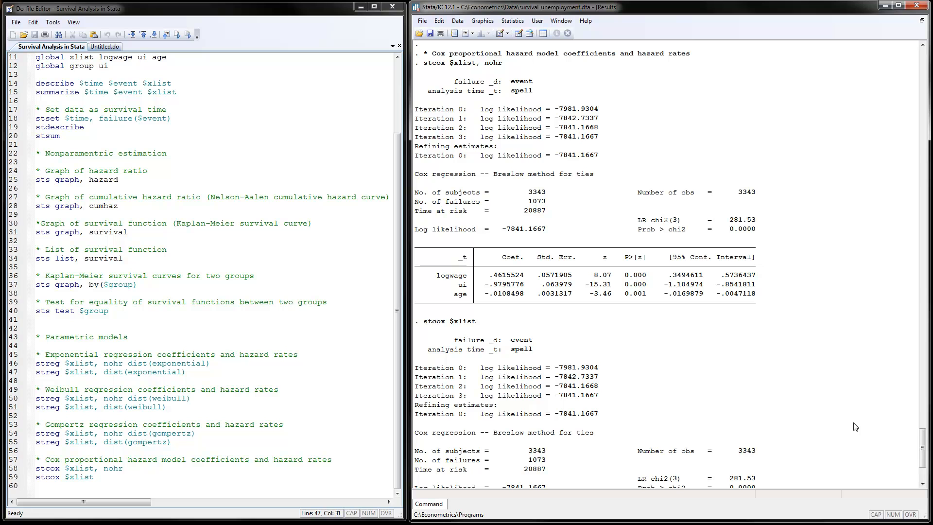